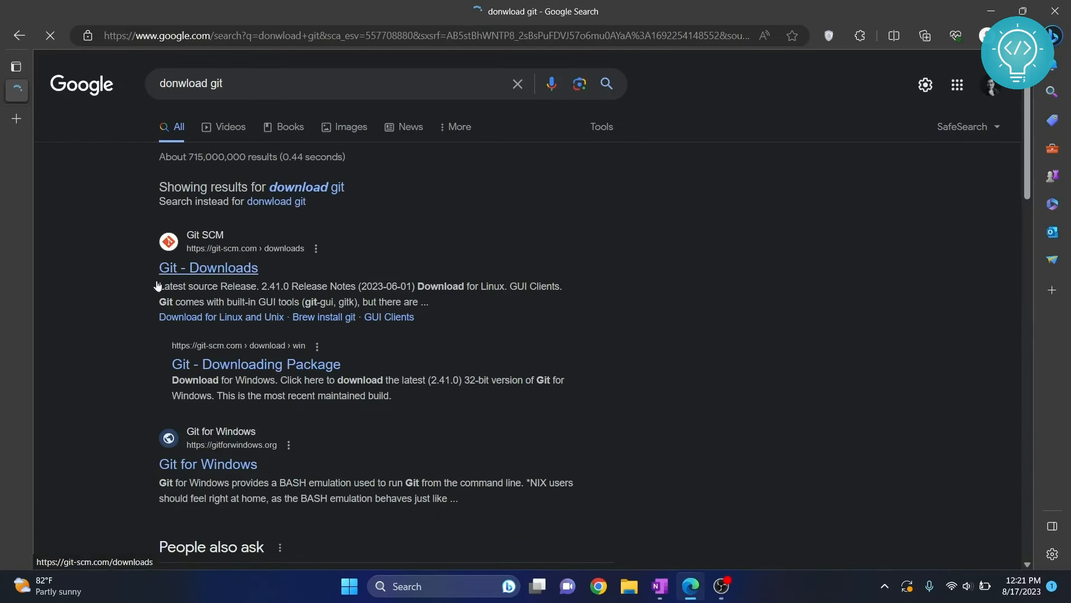
Follow the git-scm.com 'Git - Downloads' result to the Windows download page.
scroll(down, 3)
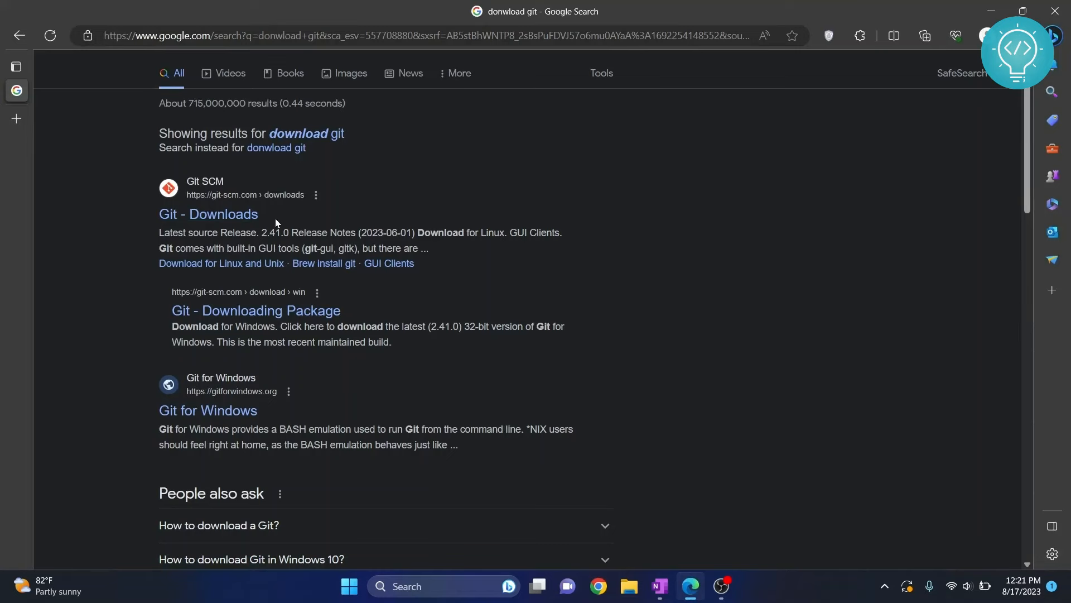
click(207, 214)
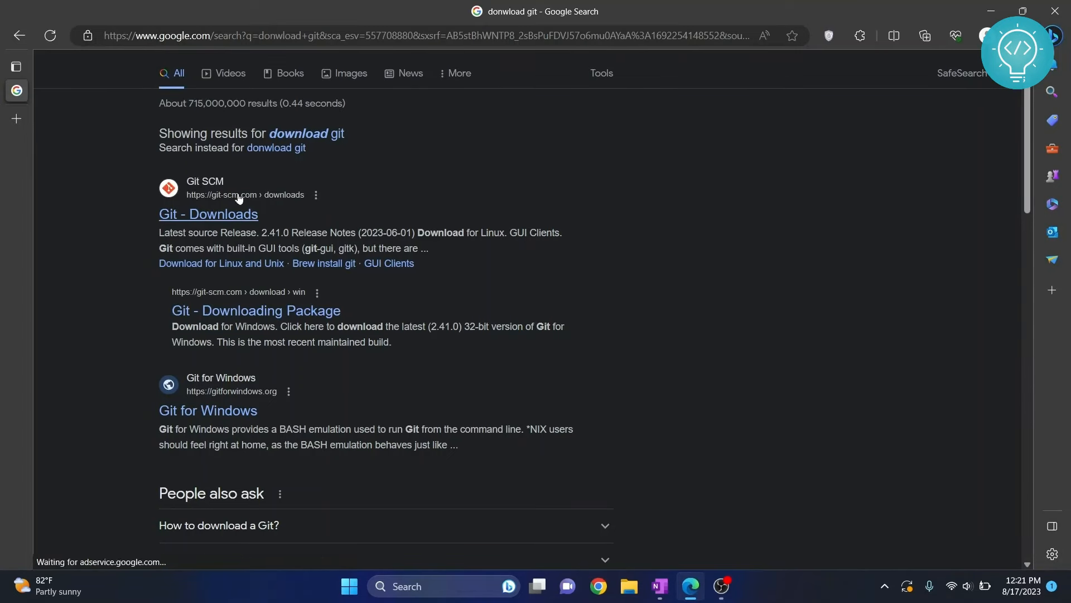
click(208, 214)
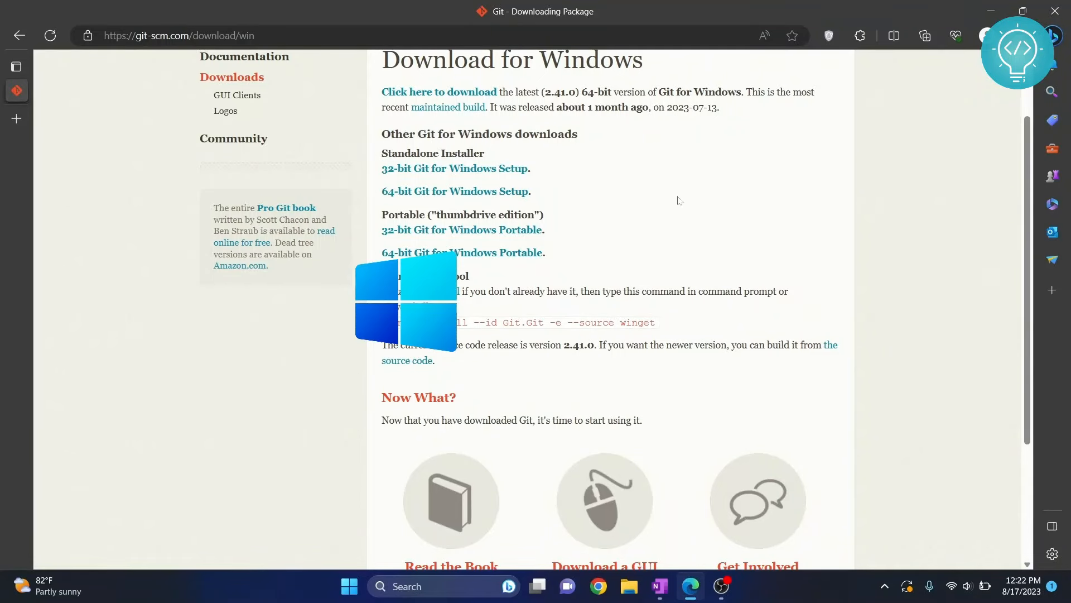
Download the 64-bit Git for Windows Setup standalone installer (Git-2.41.0.3-64-bit.exe).
key(Win+r)
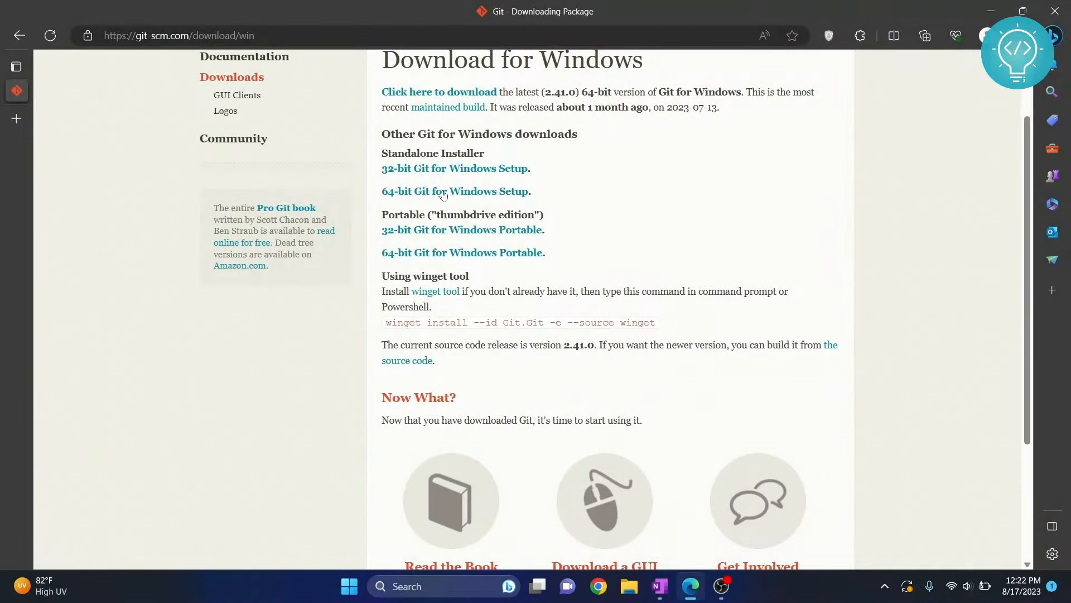
click(924, 36)
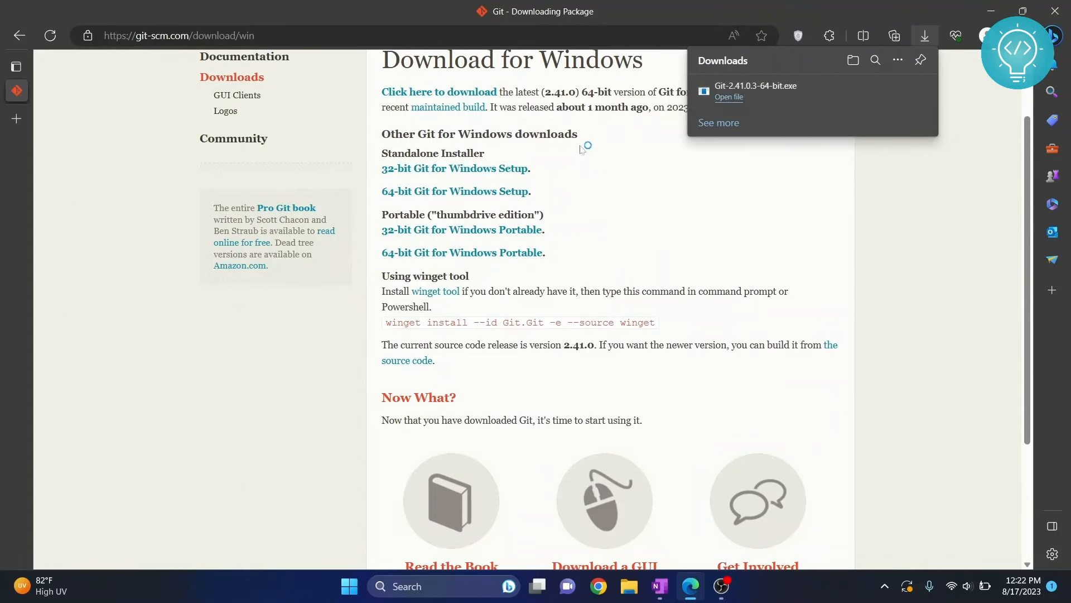
Run the downloaded installer, accept the license and keep C:\Program Files\Git as destination.
click(729, 97)
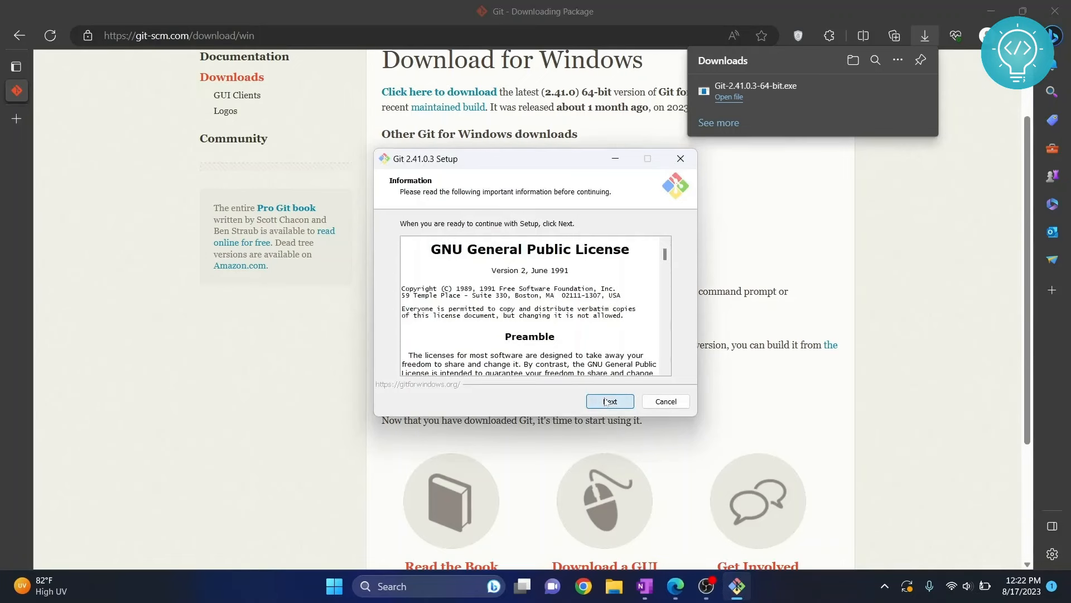
click(609, 400)
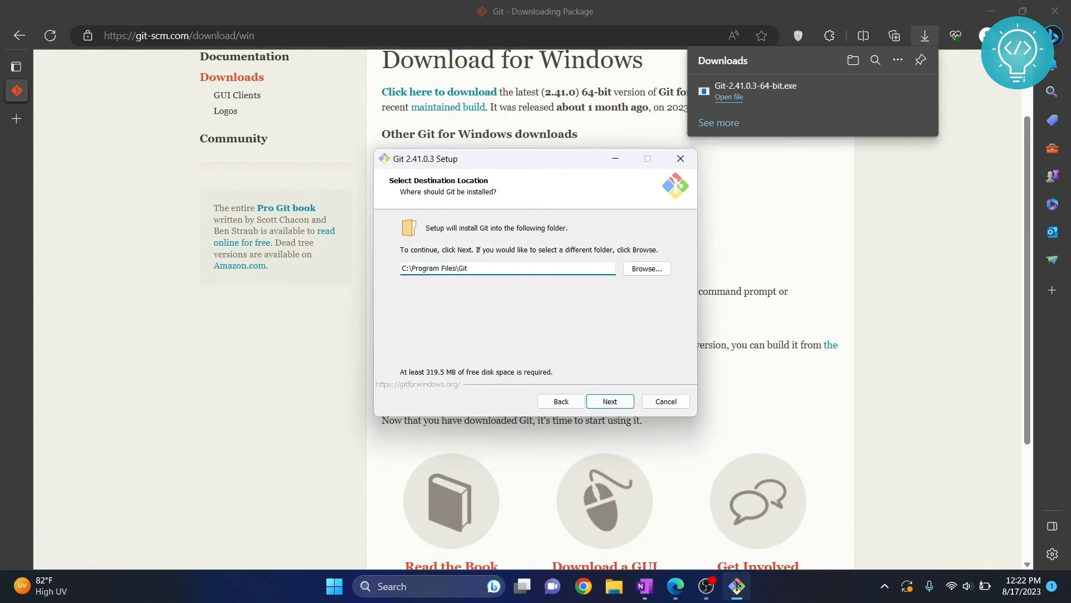
triple_click(505, 268)
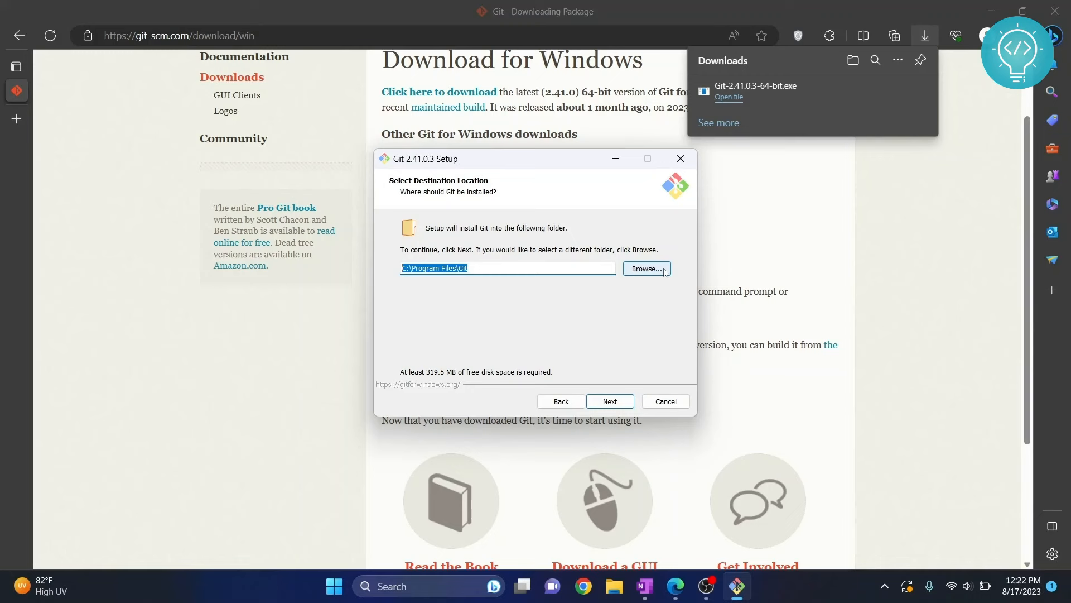
click(645, 268)
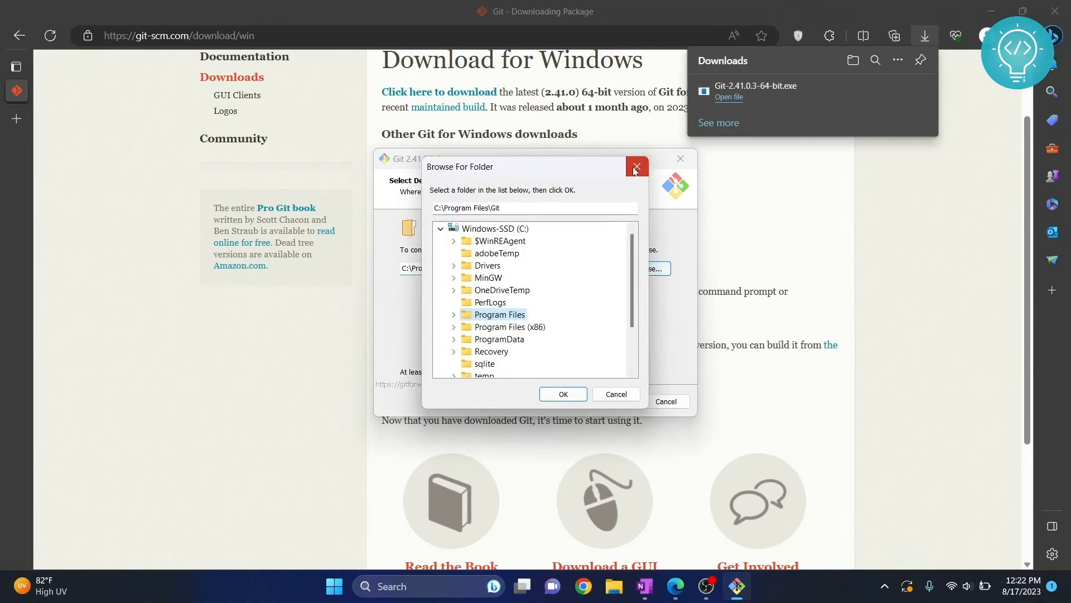
click(634, 168)
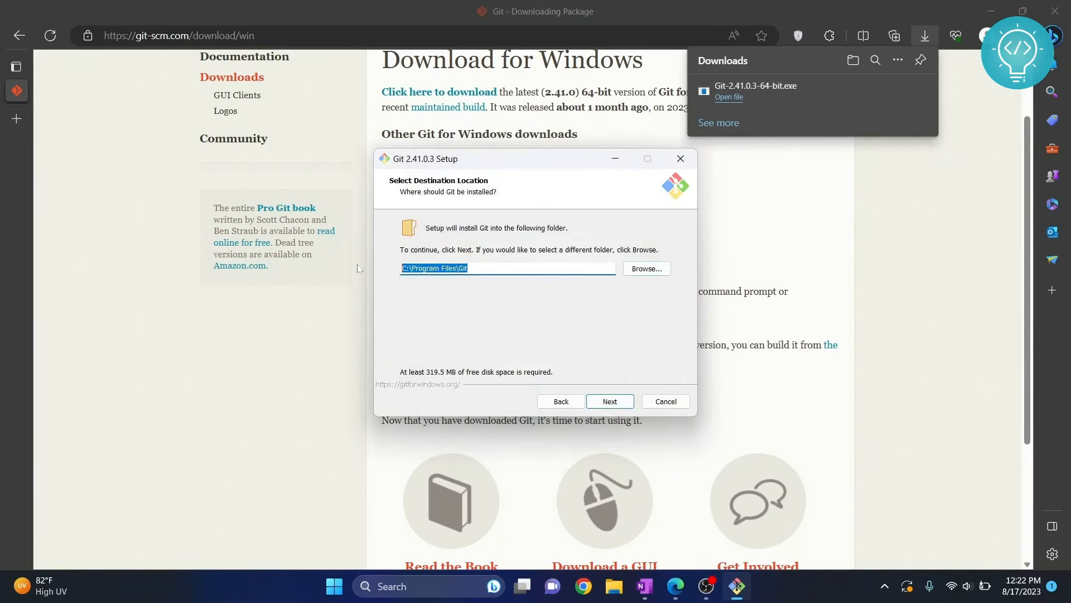
click(609, 401)
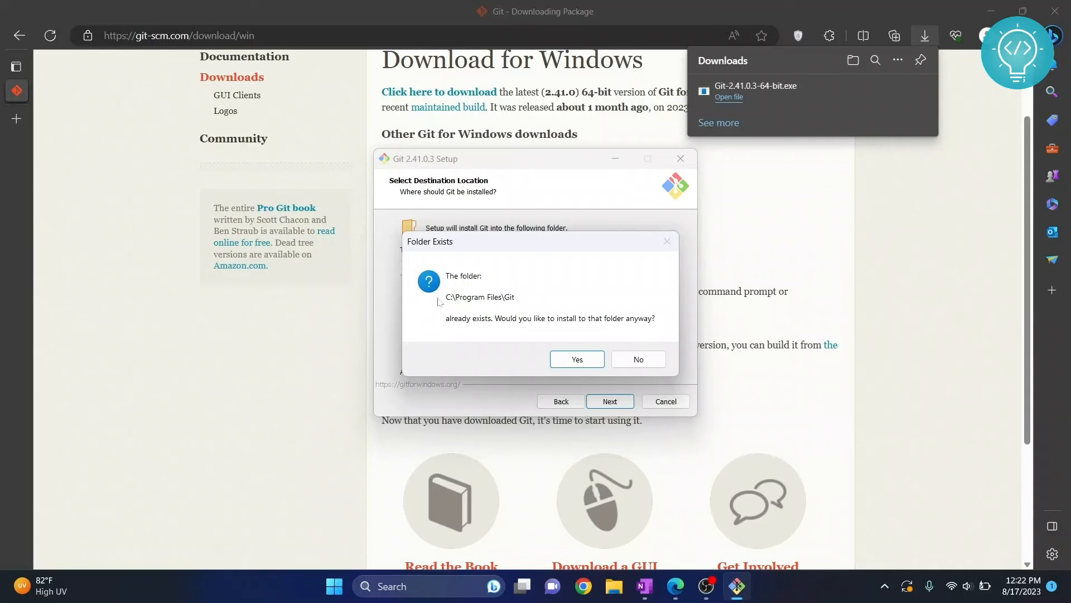
mouse_move(543, 299)
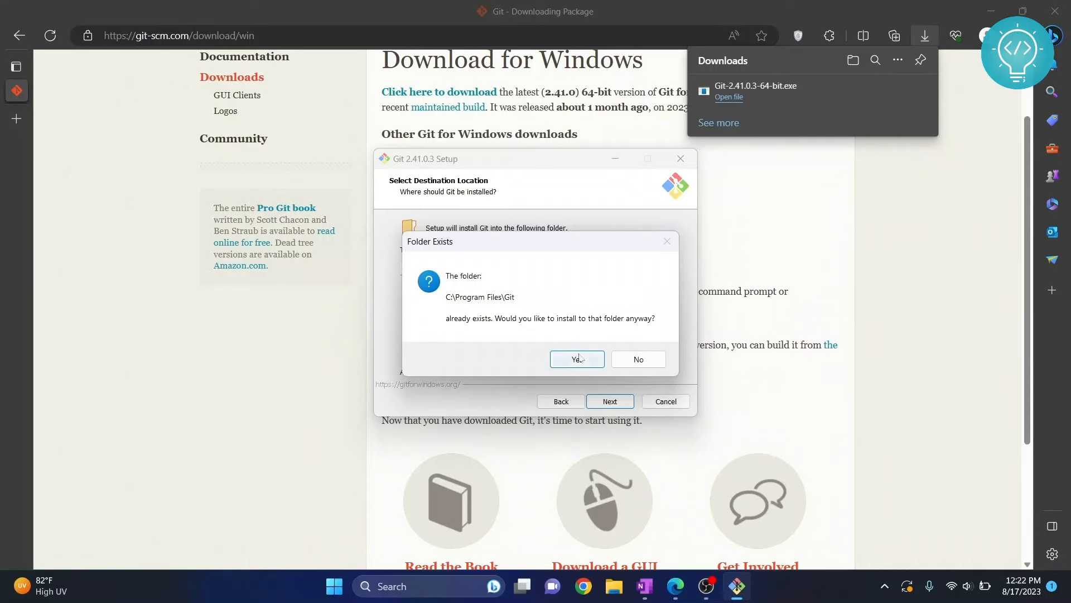
Install into the existing folder, keeping default components, Start Menu folder, Vim editor and branch name.
click(576, 358)
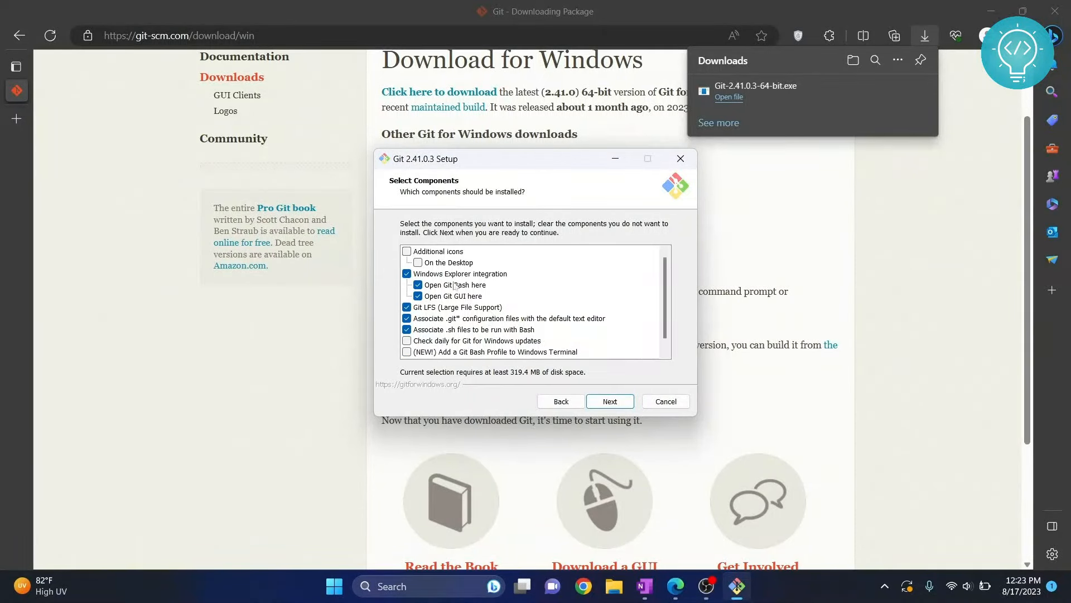
scroll(down, 3)
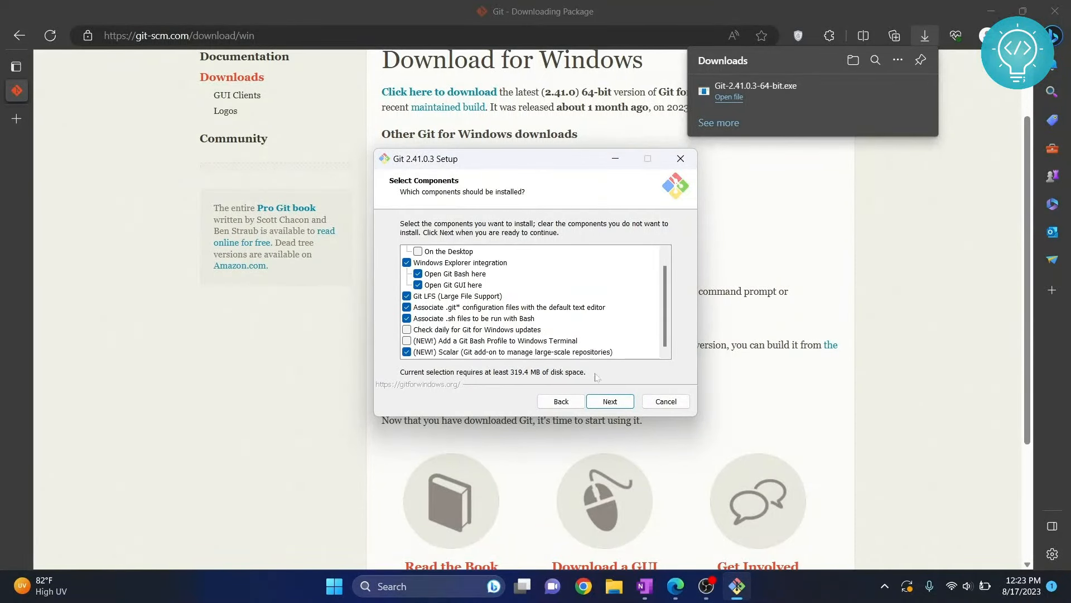
click(609, 400)
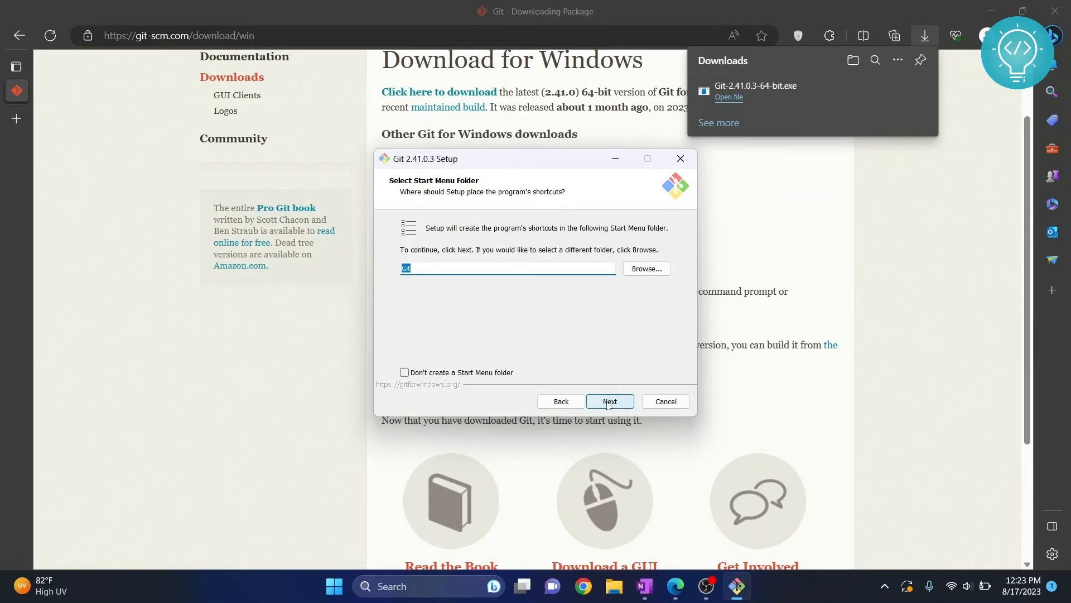
click(609, 400)
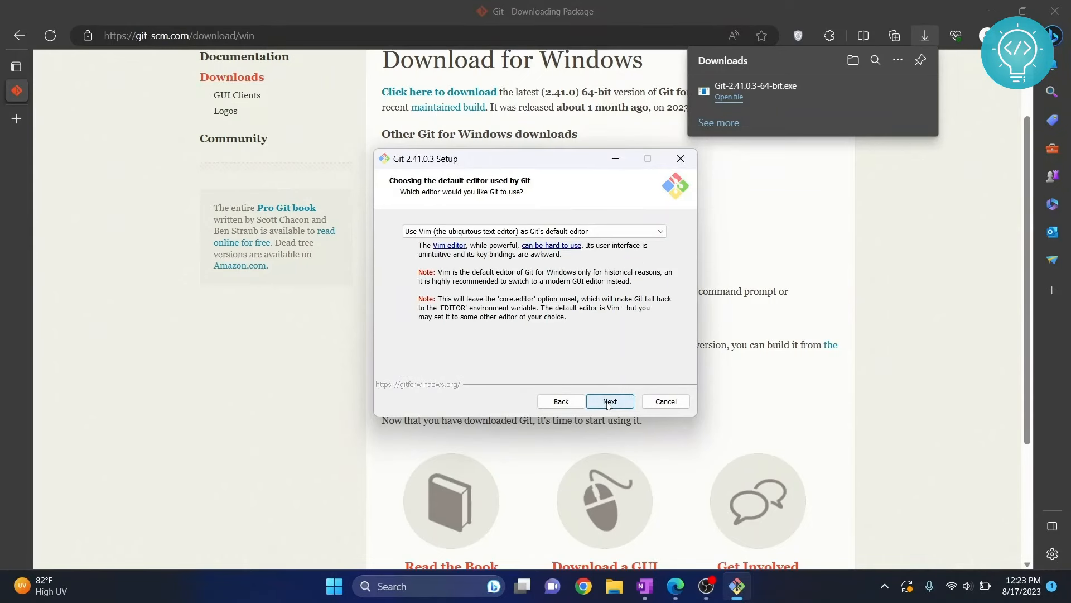
click(610, 400)
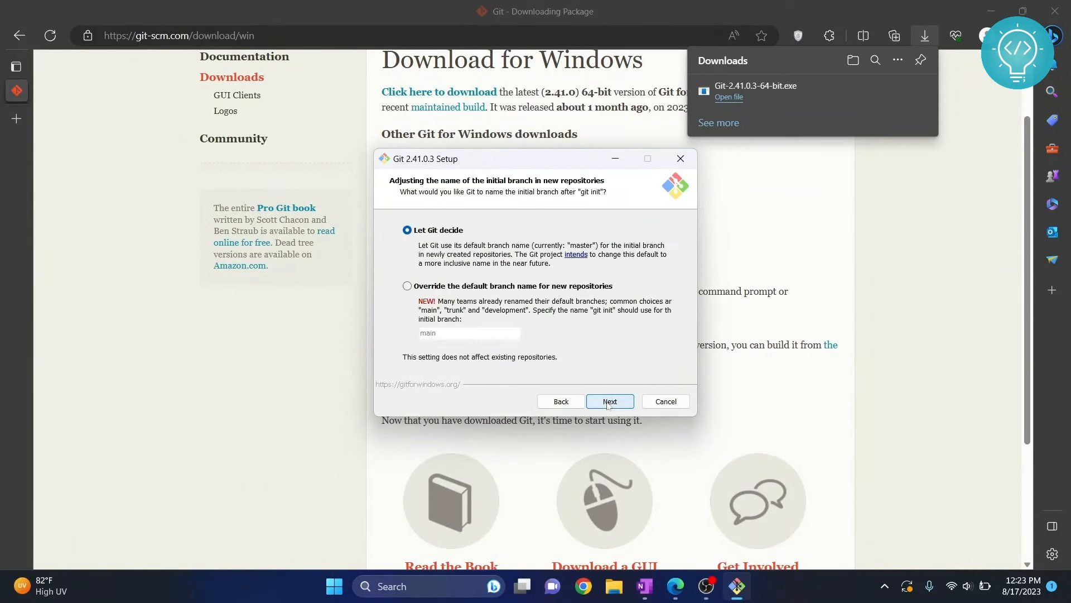
click(610, 401)
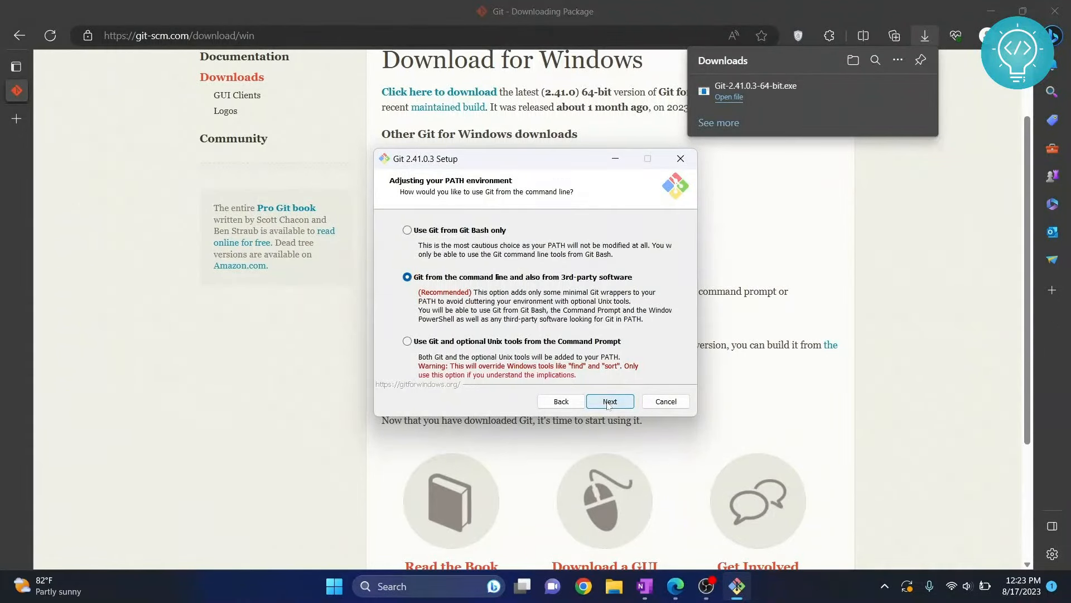
Keep defaults for PATH, OpenSSH, OpenSSL, MinTTY, pull behaviour, Credential Manager and caching.
click(609, 401)
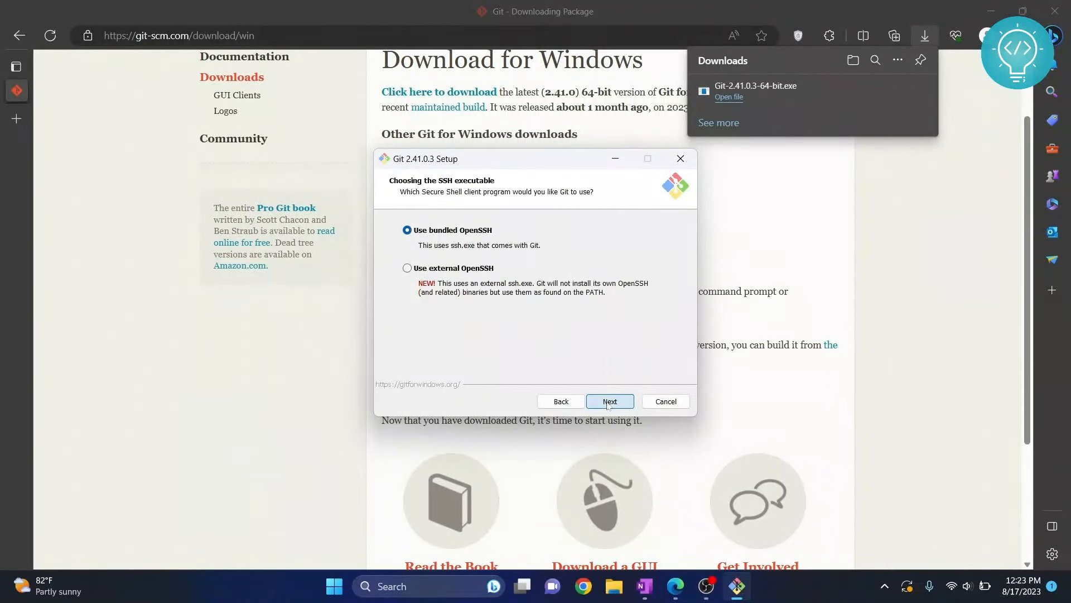
click(609, 400)
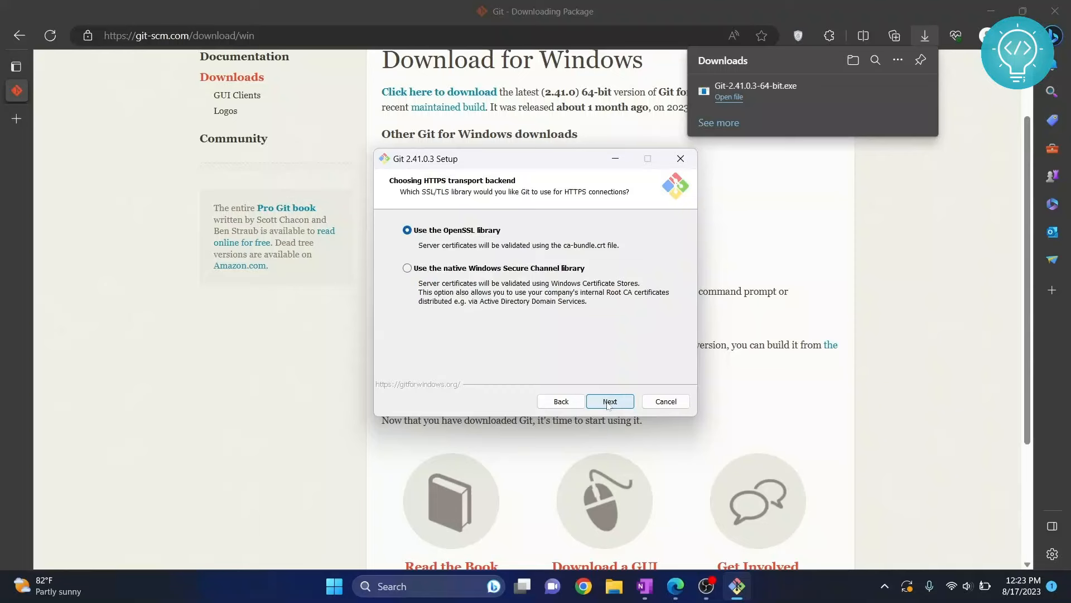
click(609, 401)
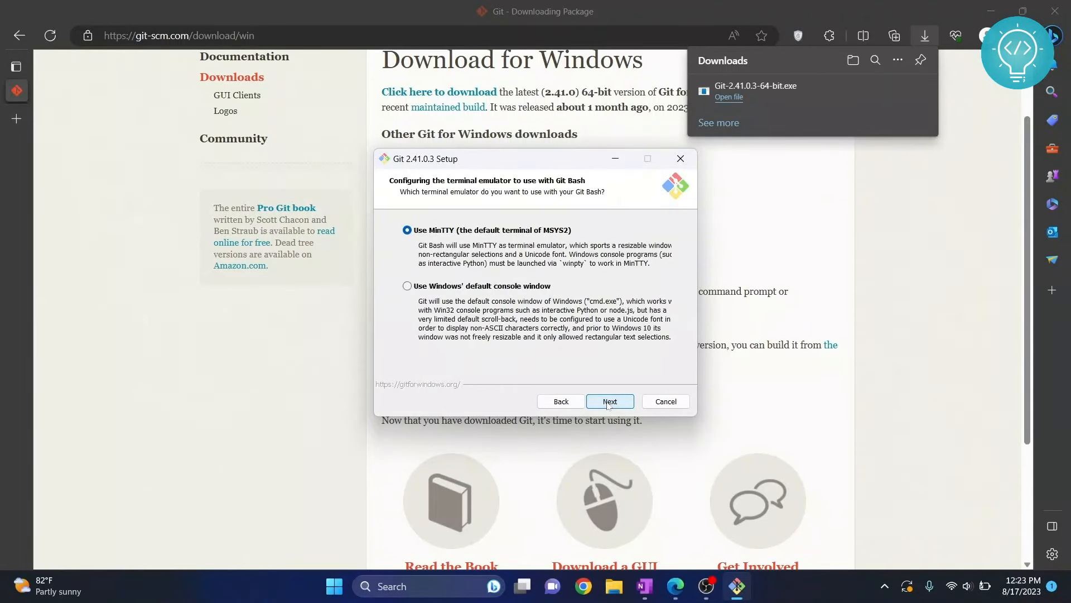
click(609, 401)
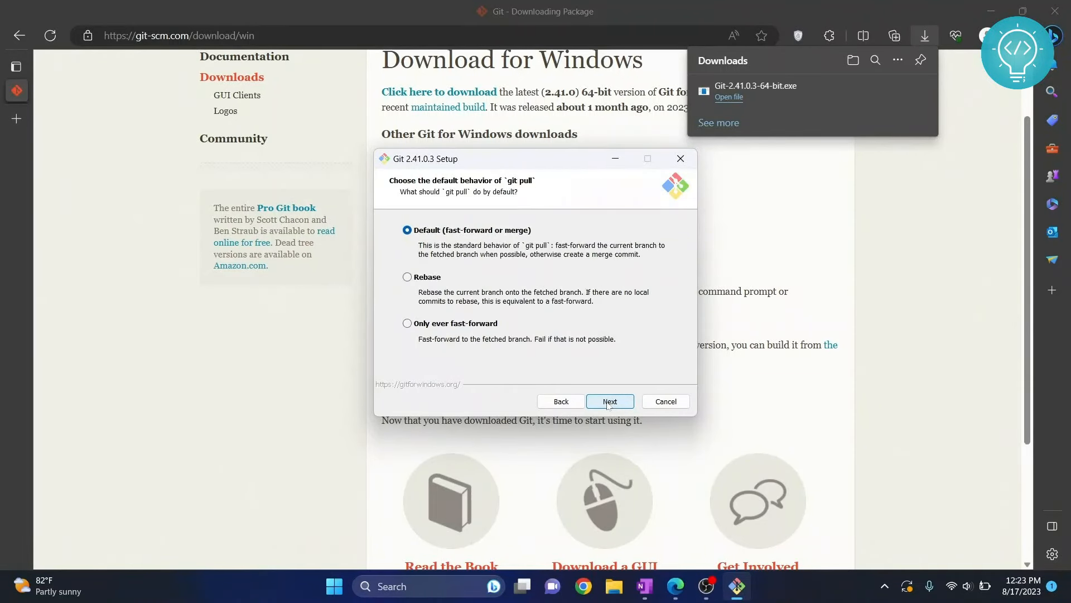
click(609, 400)
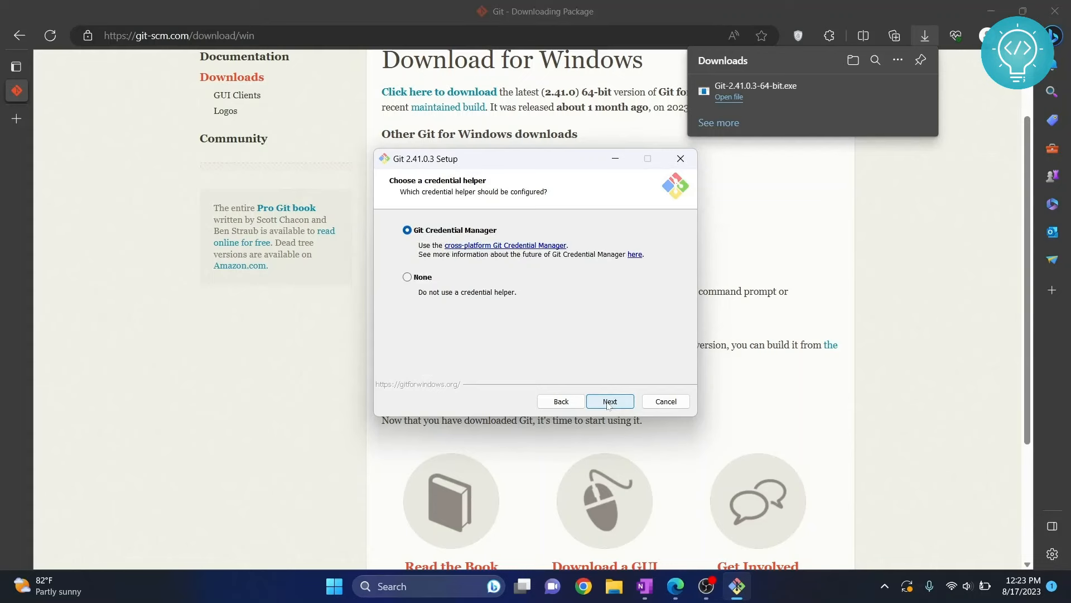
click(609, 400)
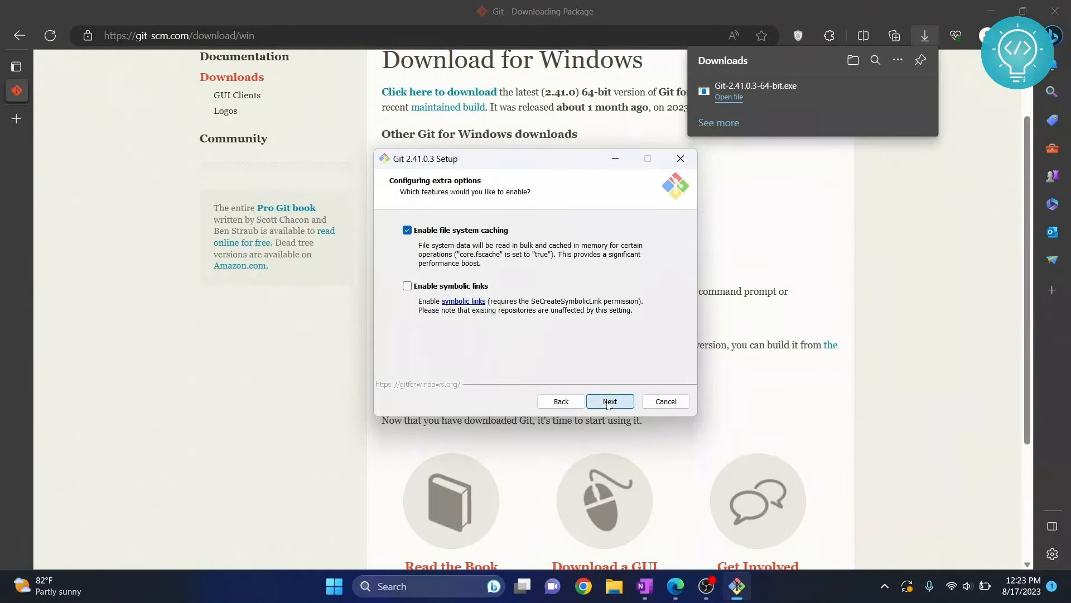
click(610, 400)
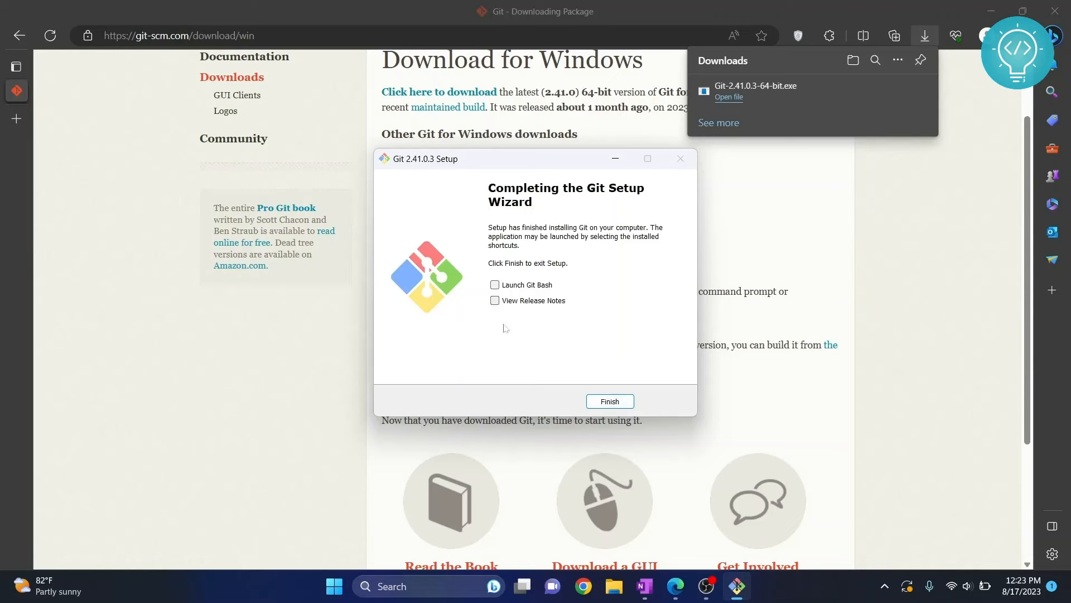
Finish the Git 2.41.0.3 setup without launching Git Bash or release notes.
click(609, 401)
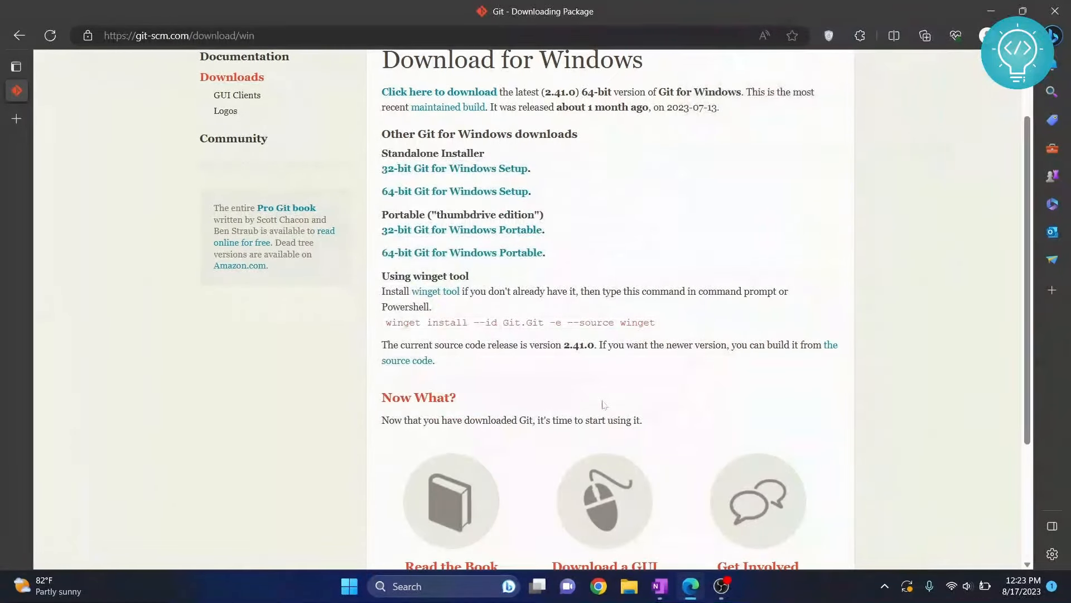
Launch Git Bash from Start search and run 'git status' to confirm Git responds.
click(348, 585)
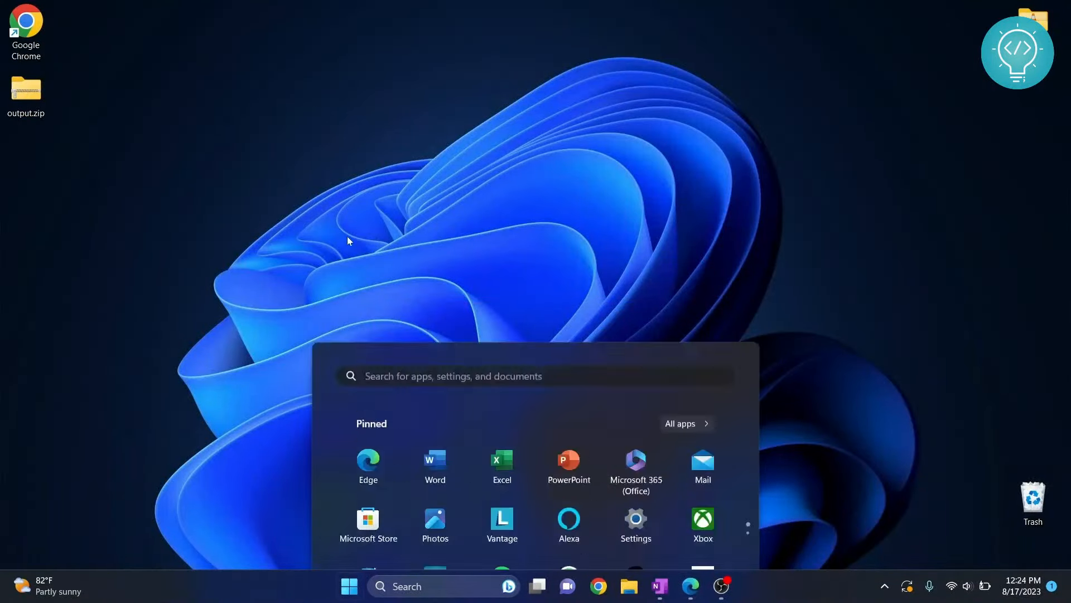
text(git)
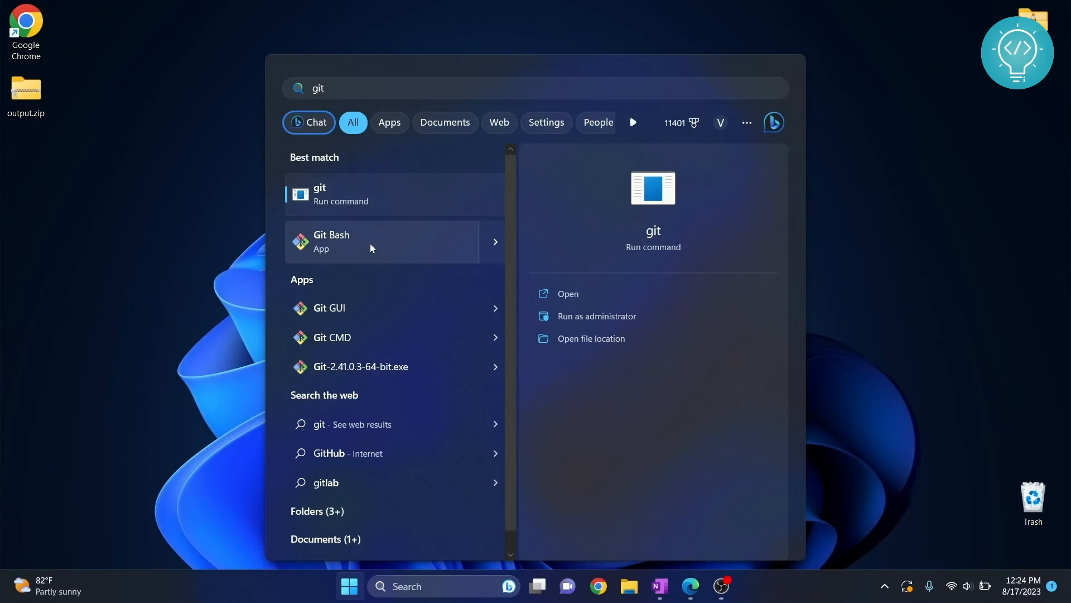
click(330, 241)
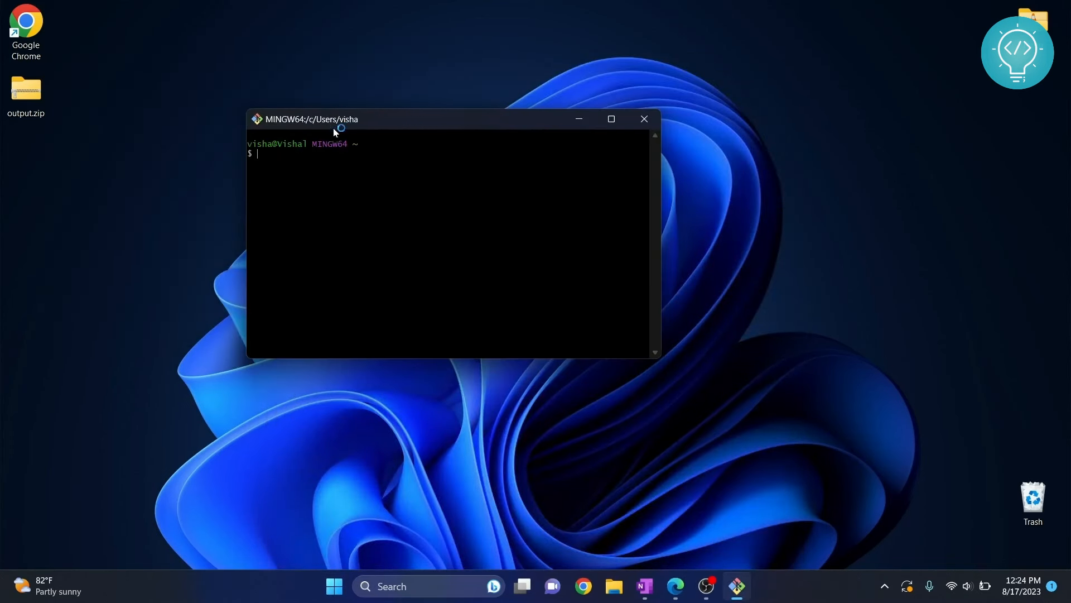
text(git status)
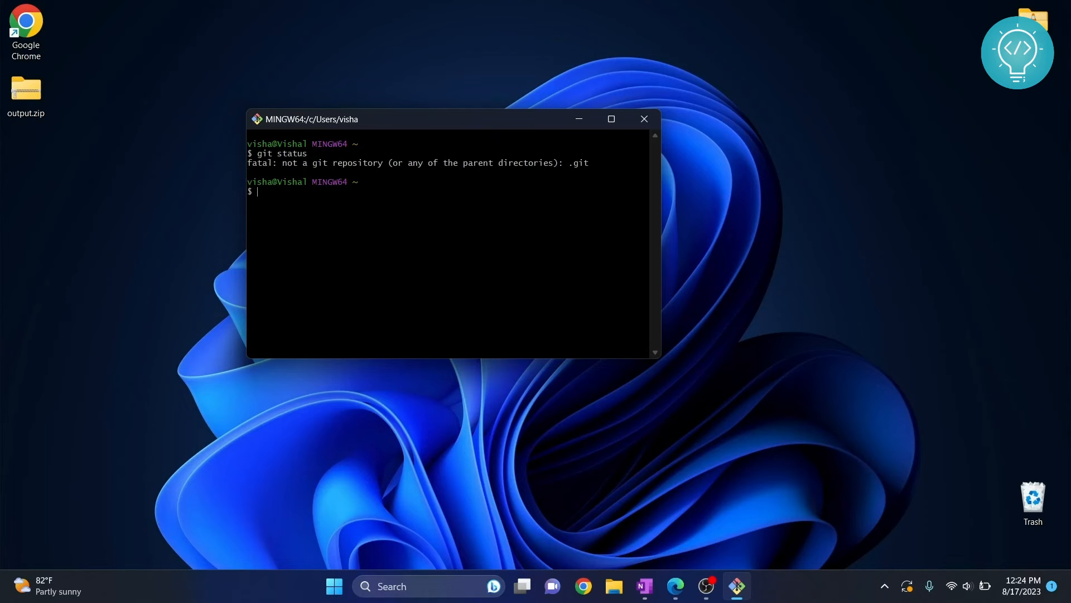
mouse_move(361, 129)
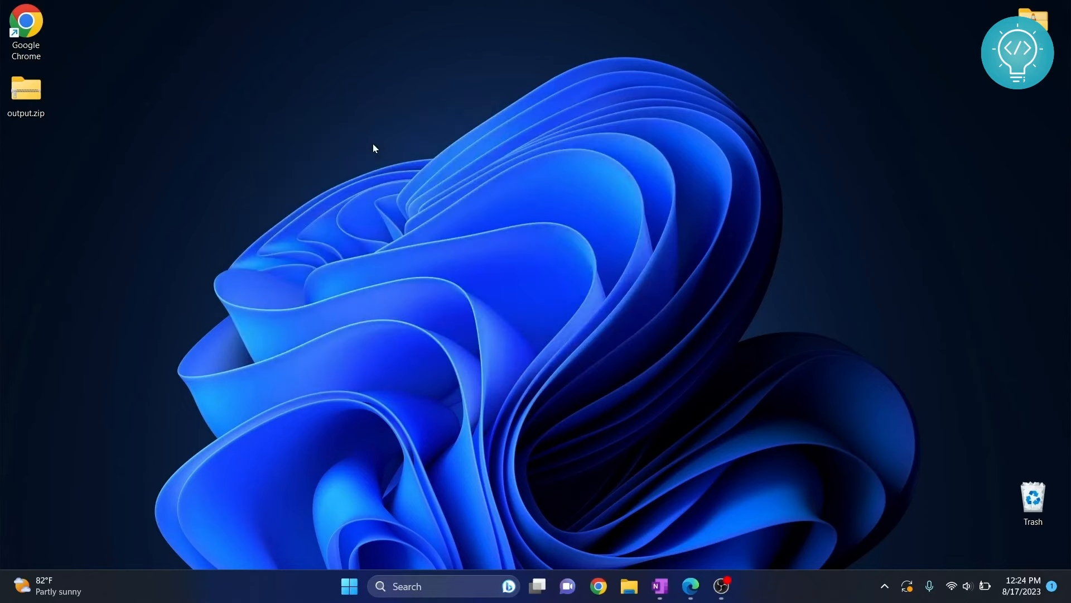
Launch Git GUI from Start search, confirm its start window appears, then quit it.
text(git)
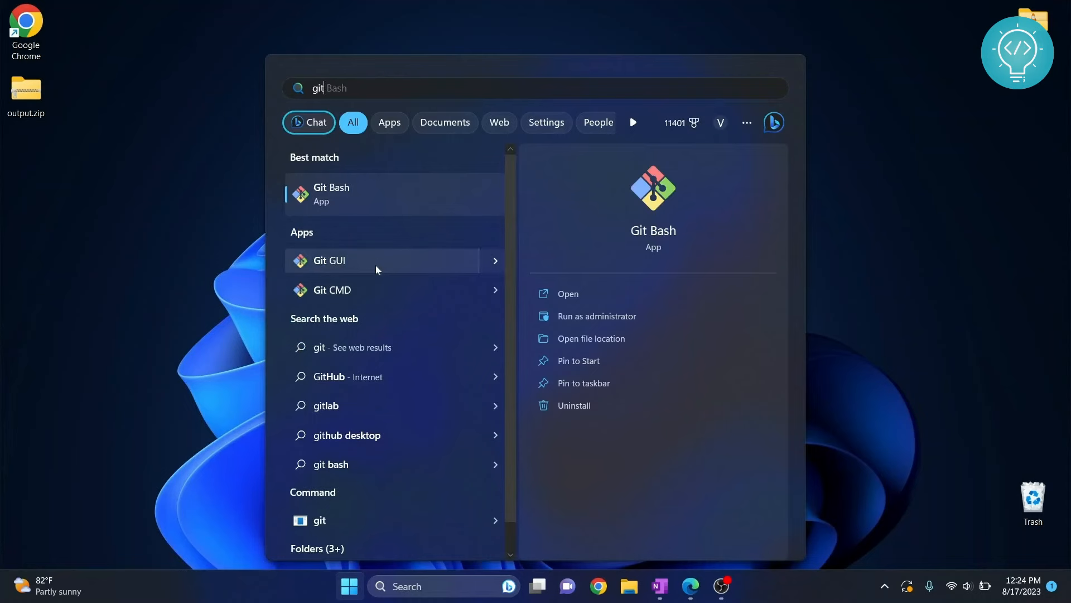
click(328, 260)
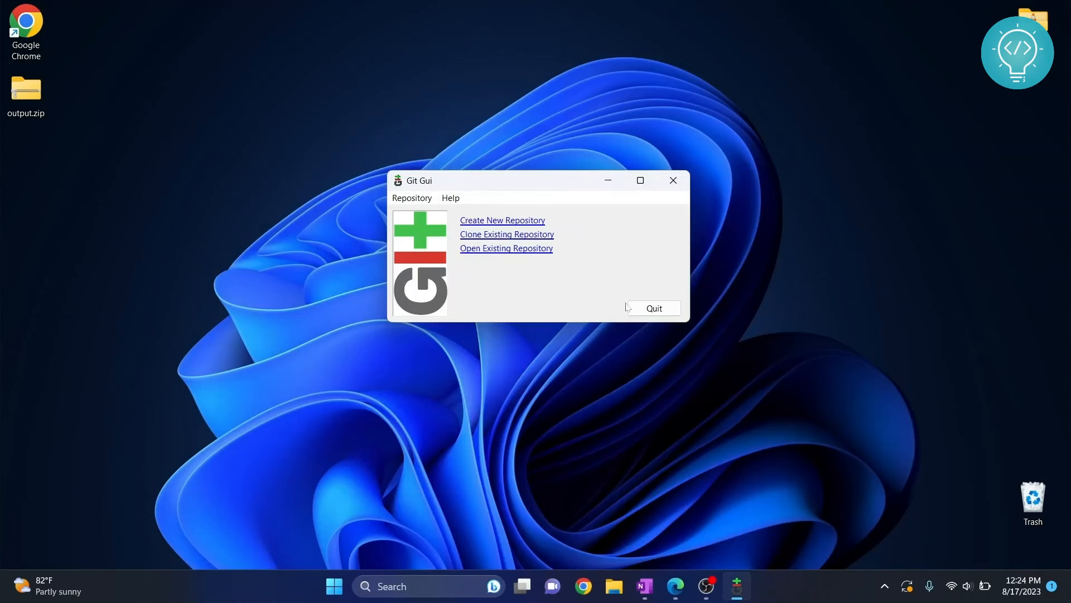
click(652, 308)
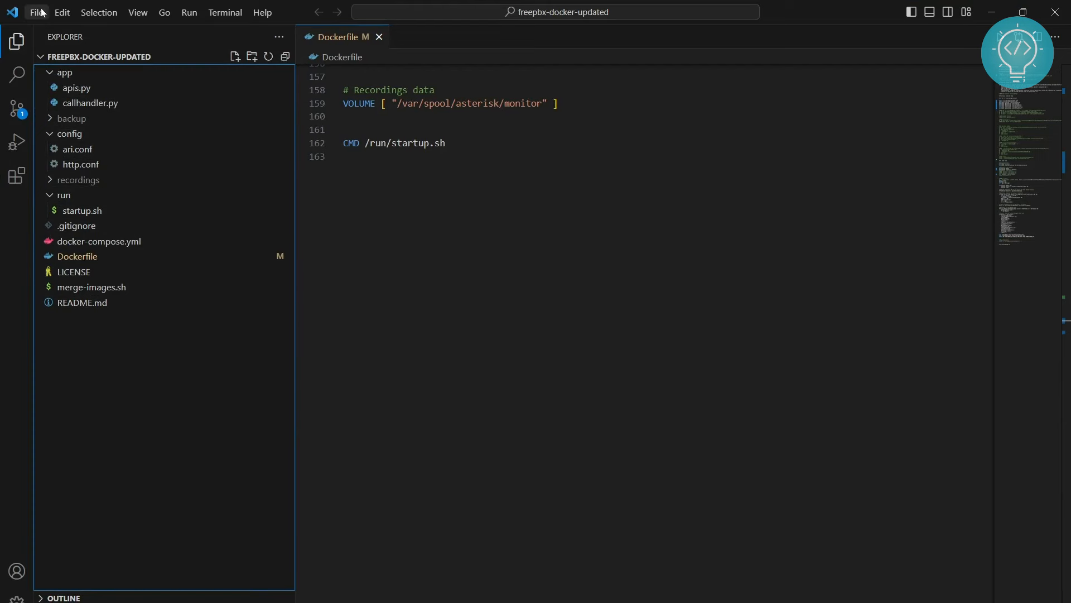
In Settings filtered to 'git:enabled', switch Git: Enabled off and back on.
click(35, 12)
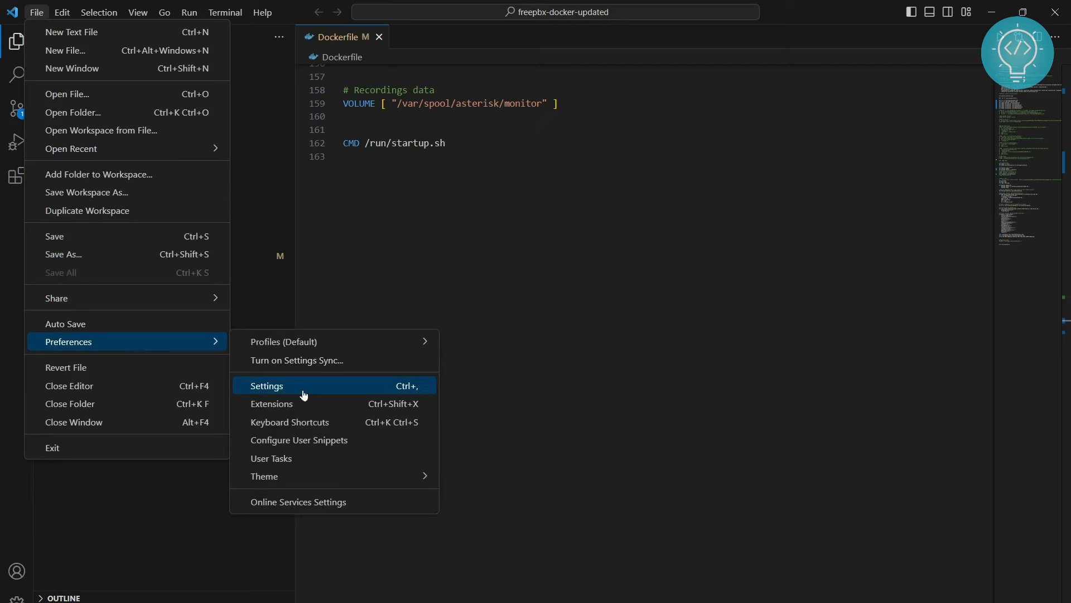
click(267, 385)
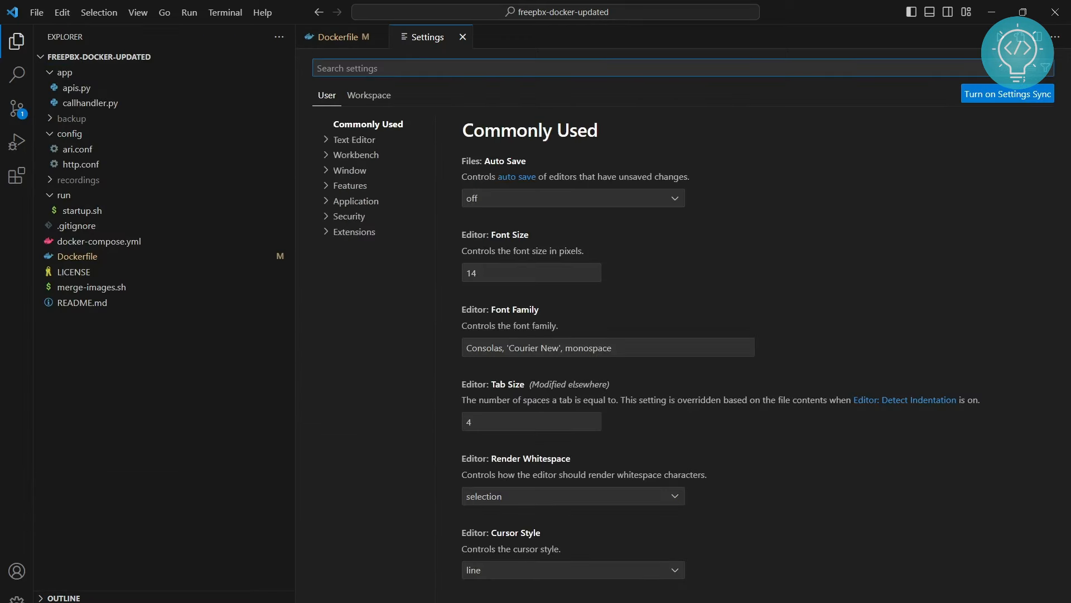
text(git:enabled)
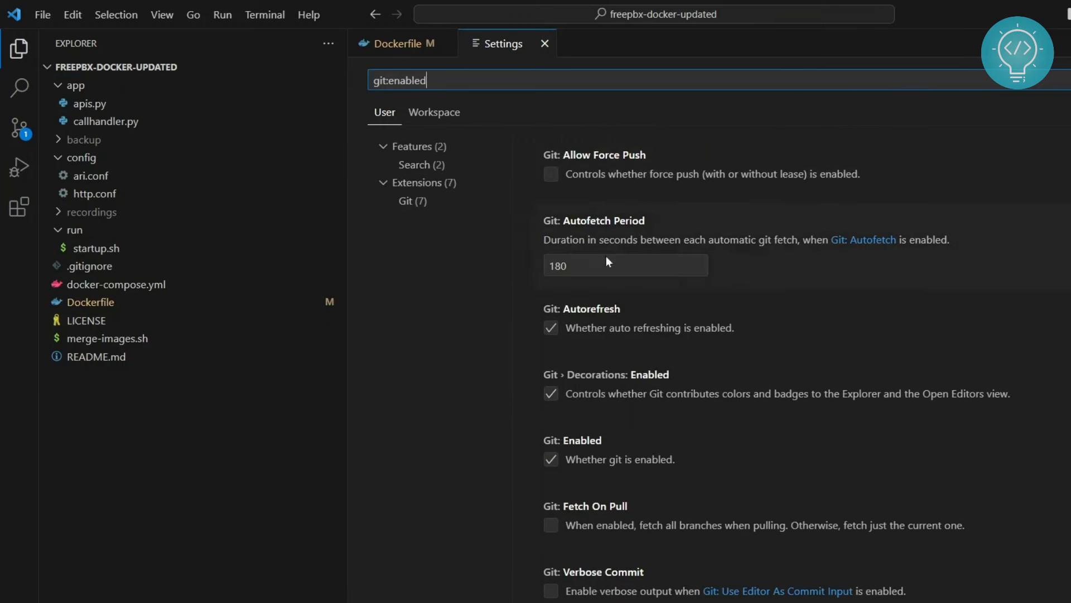
scroll(down, 3)
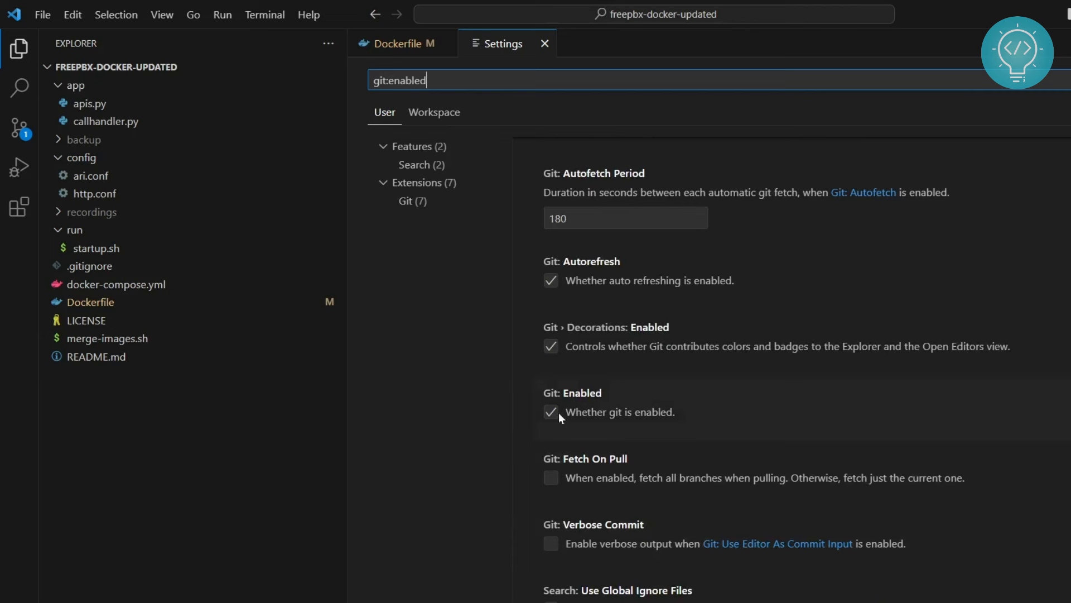
mouse_move(551, 412)
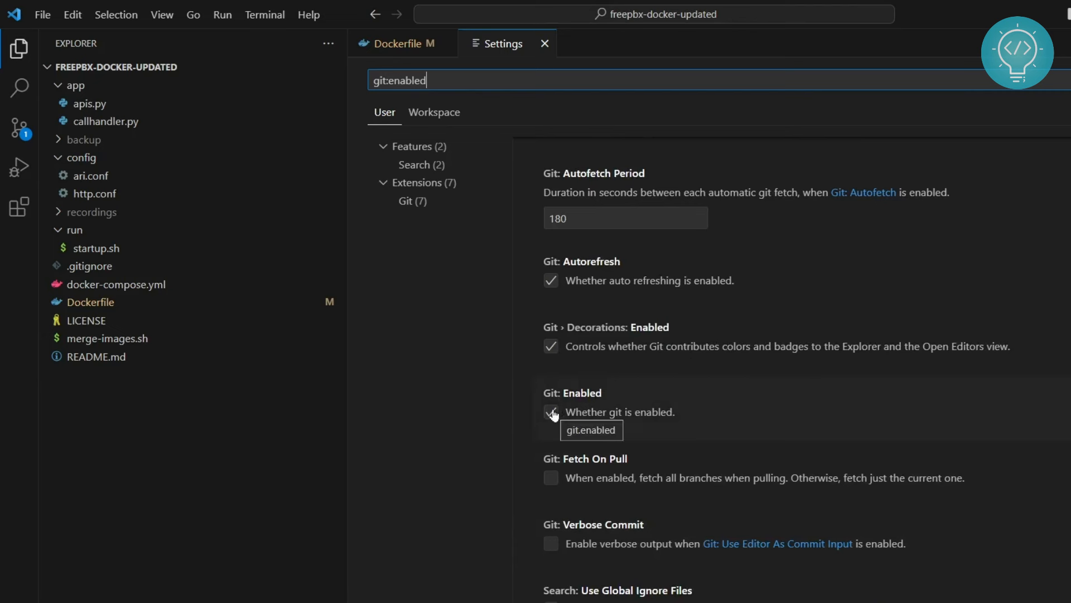
click(551, 412)
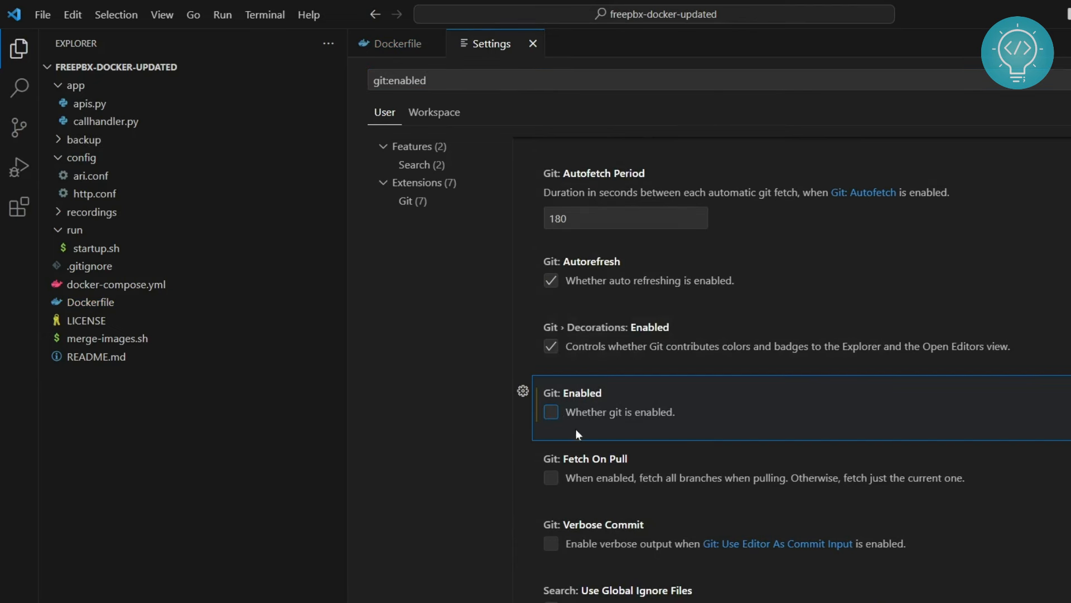
click(550, 412)
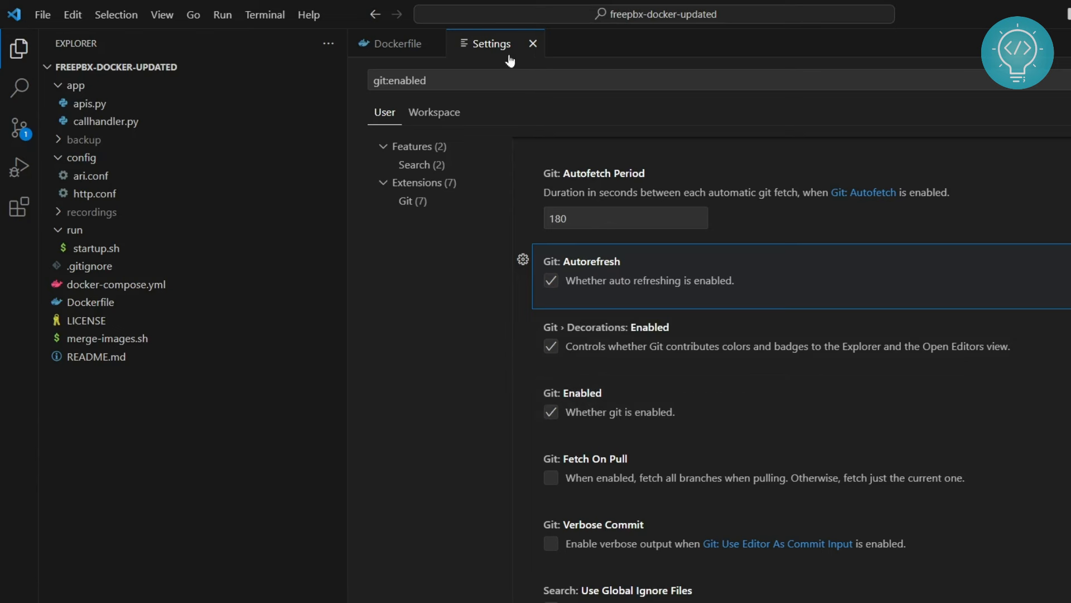
Close Settings and show Source Control with the modified Dockerfile, briefly checking docker-compose.yml in Explorer.
click(533, 44)
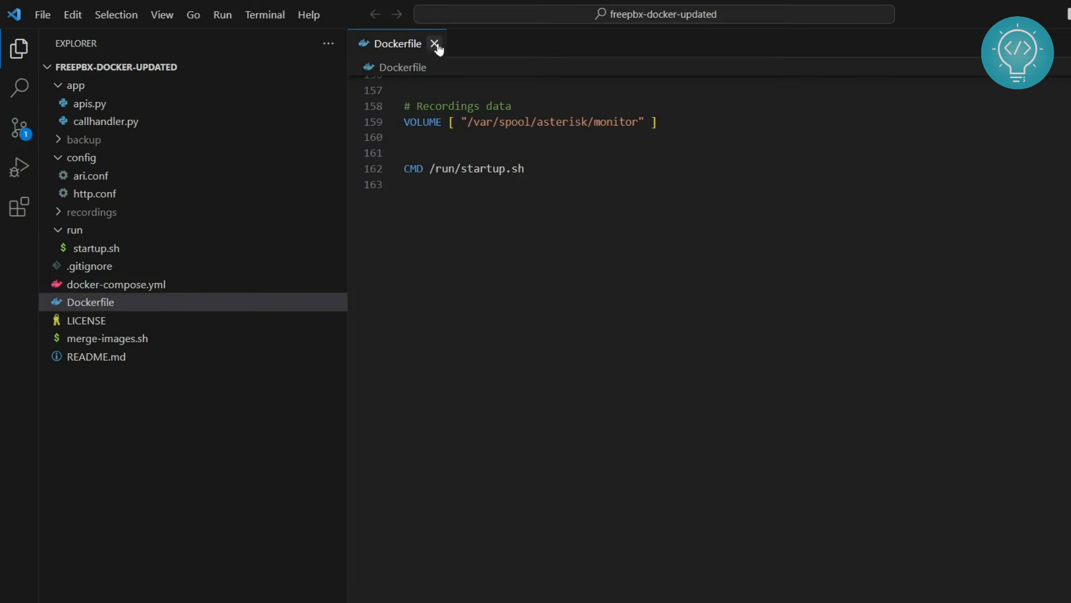
mouse_move(20, 129)
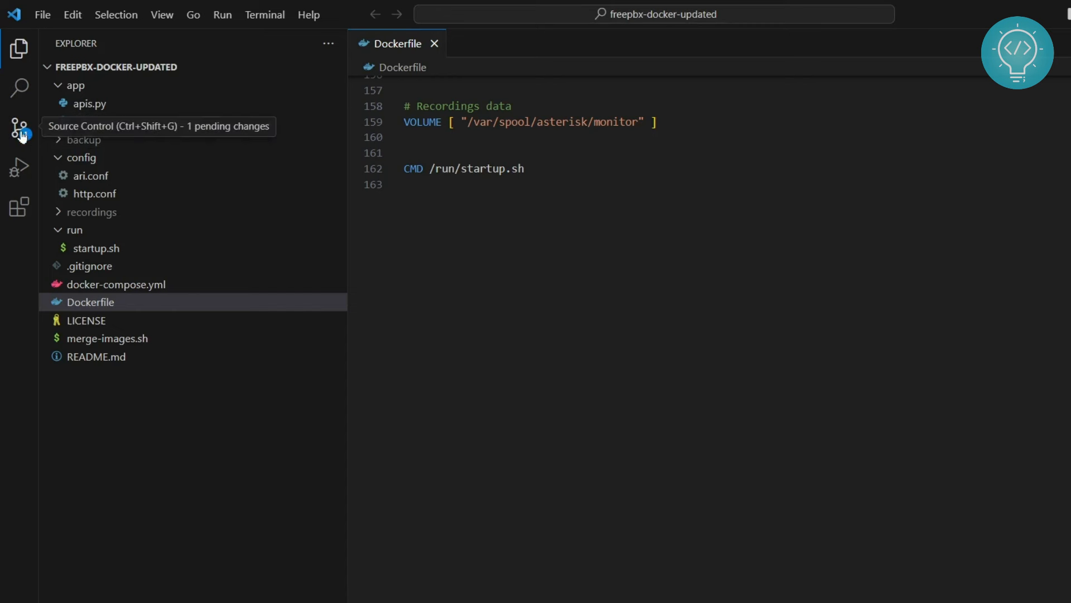
click(19, 128)
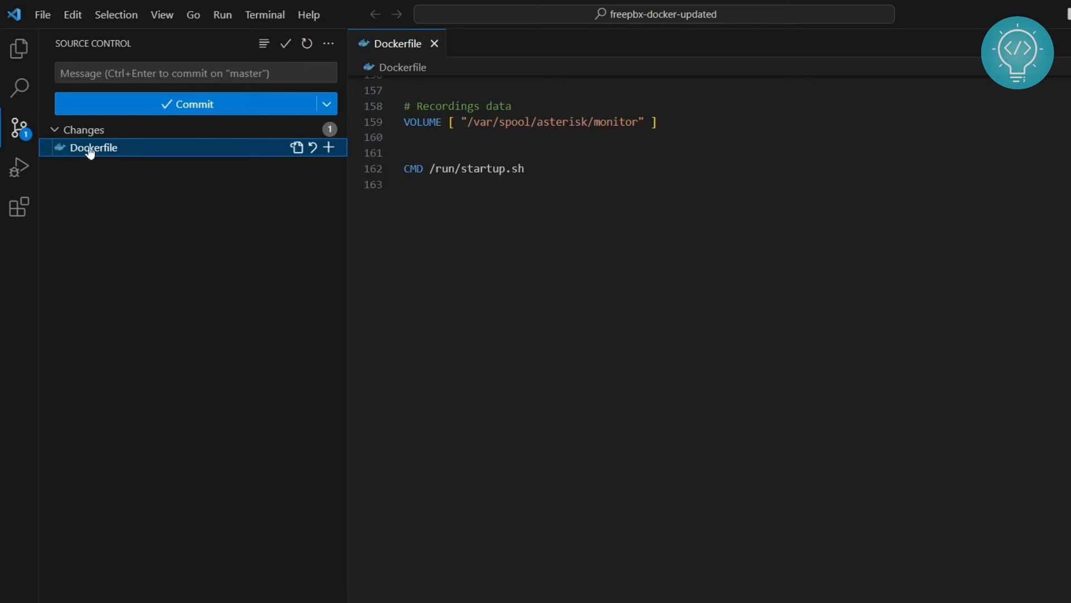
click(19, 48)
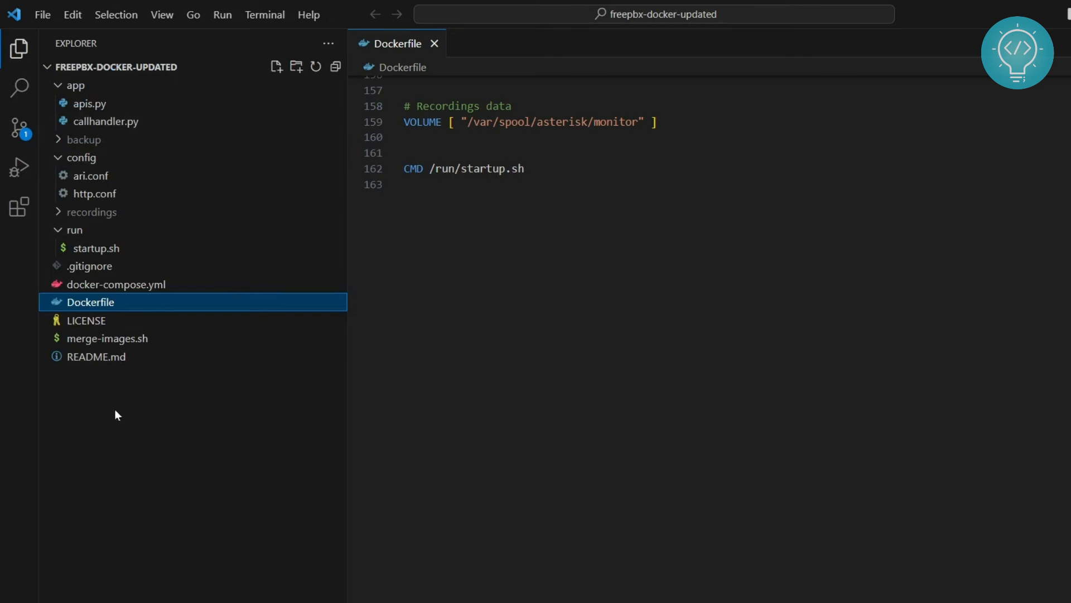
click(115, 285)
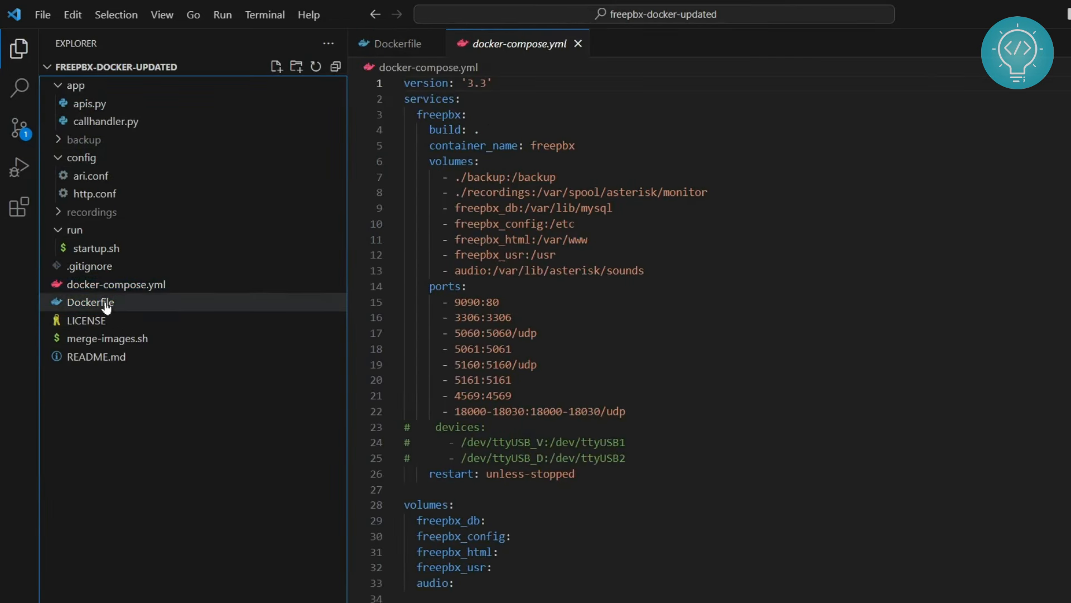
click(89, 302)
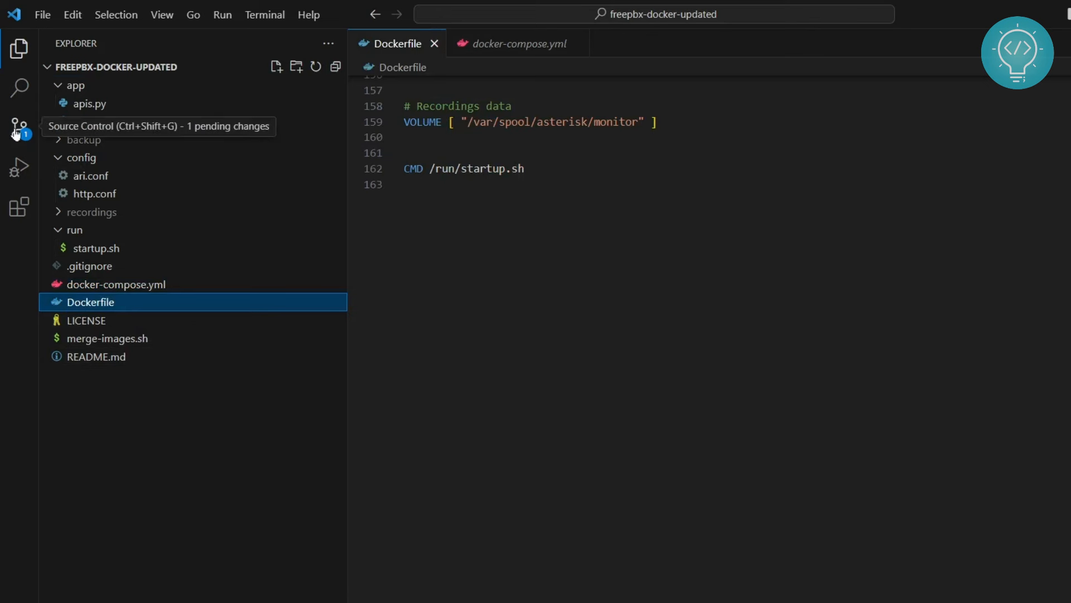
click(19, 130)
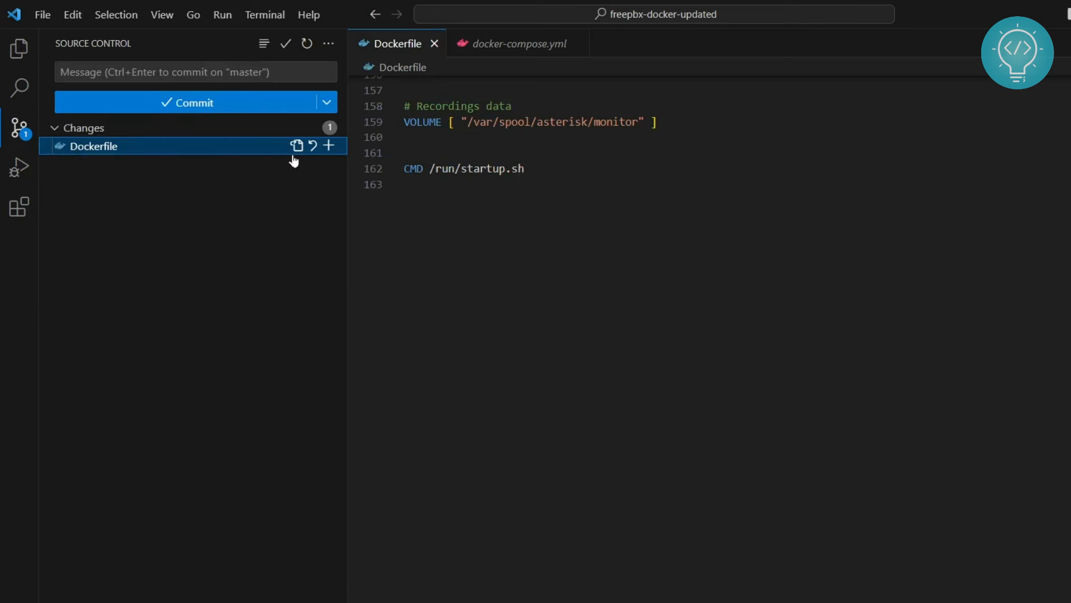
mouse_move(99, 152)
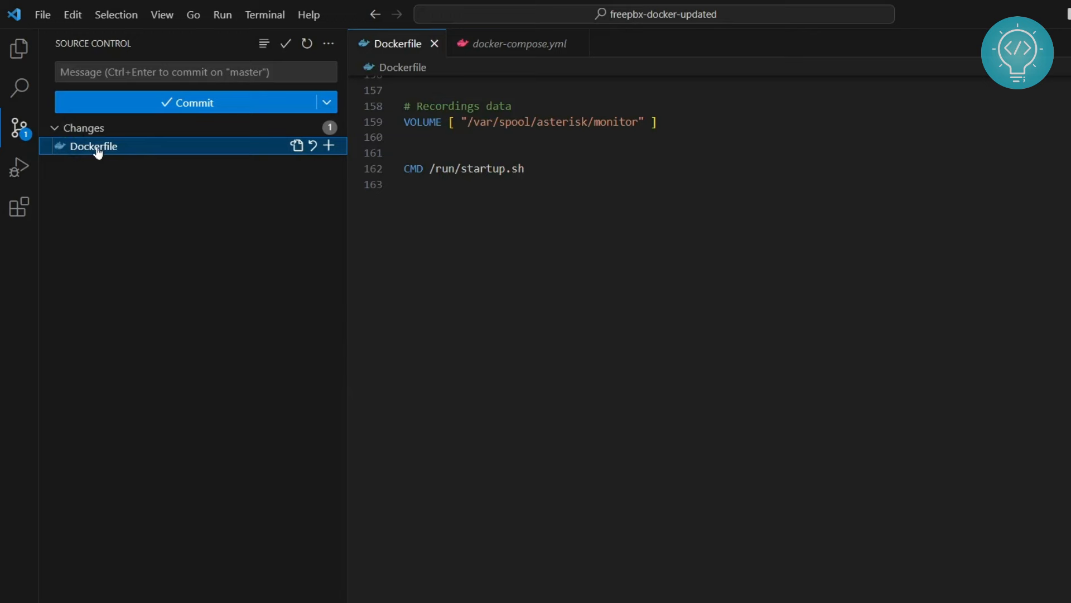
Open the Dockerfile's Working Tree diff side by side and scroll through its changes.
click(93, 145)
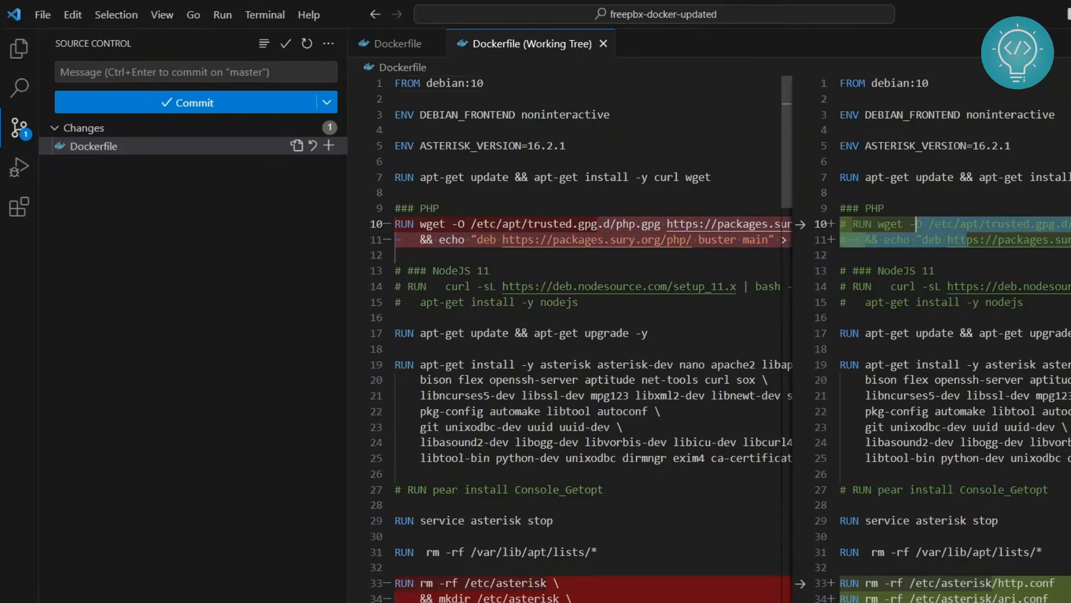
scroll(down, 3)
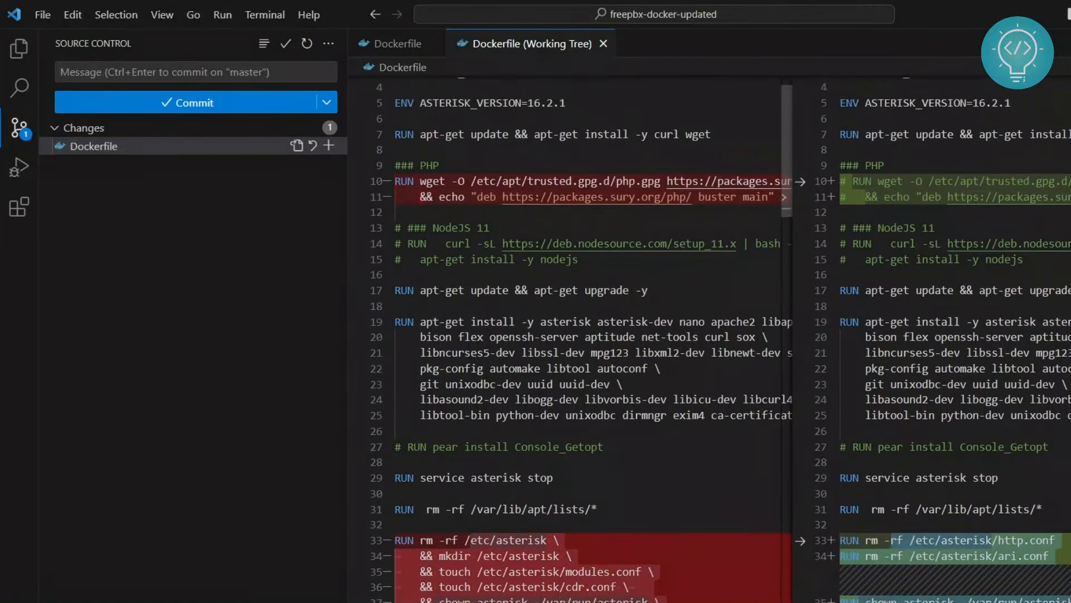
scroll(down, 3)
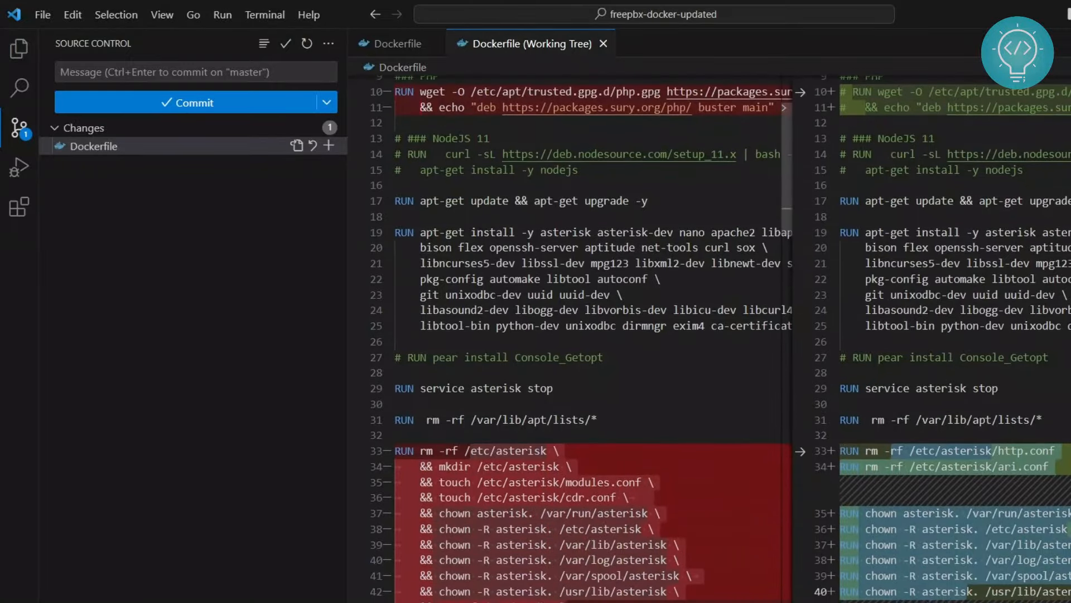
click(19, 48)
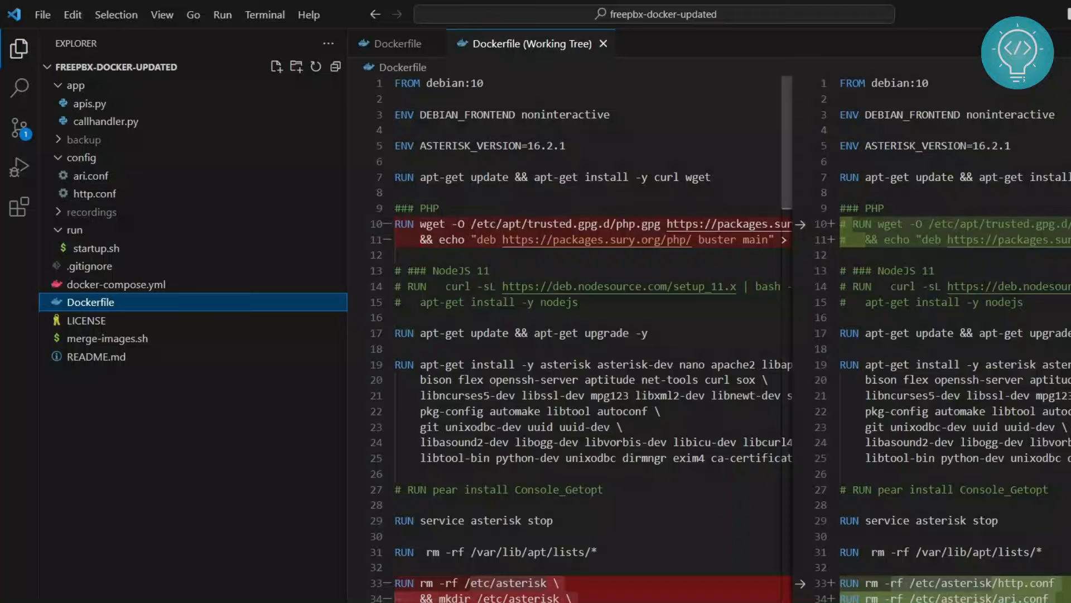
mouse_move(603, 44)
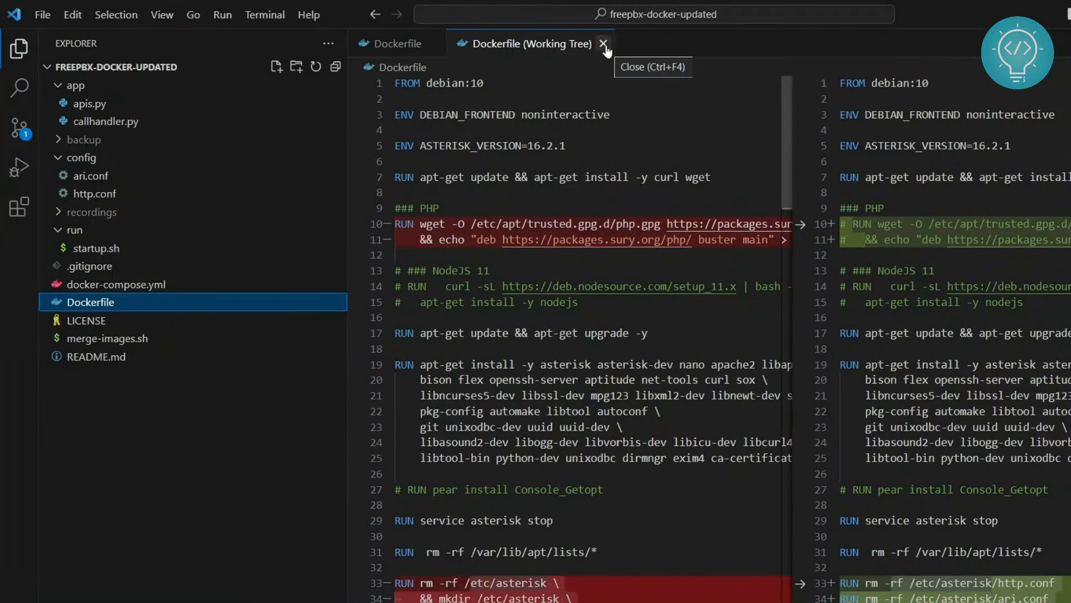